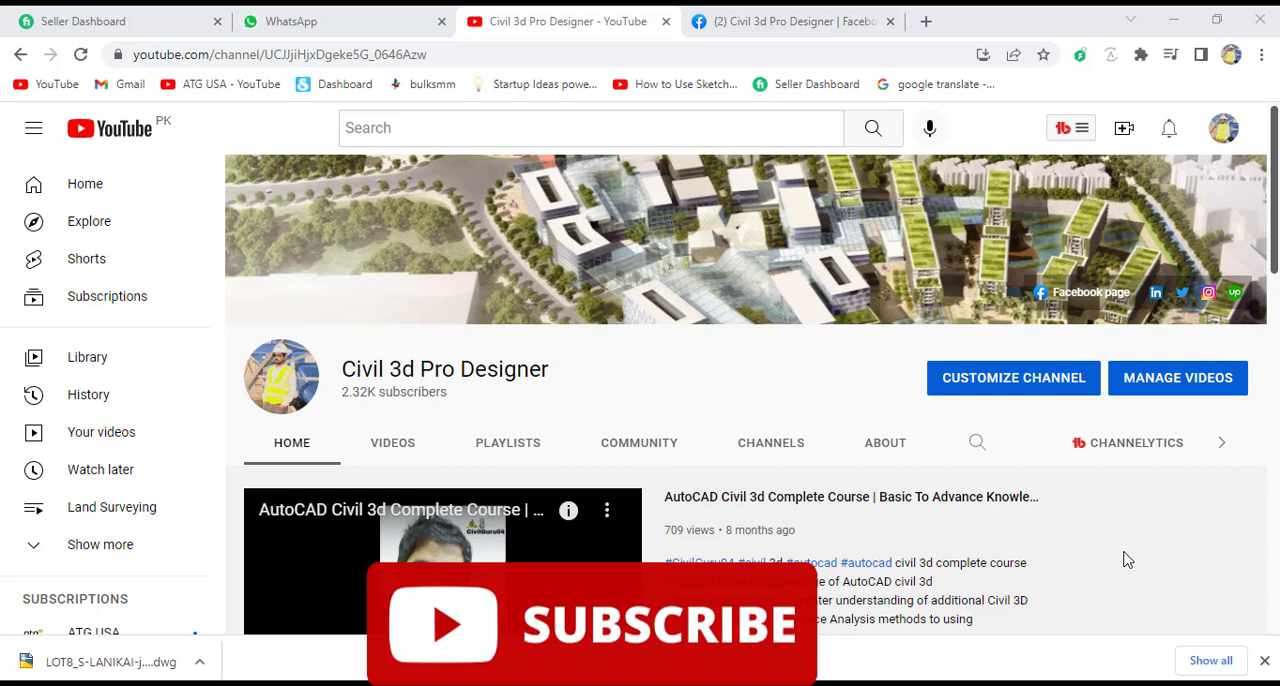
mouse_move(679, 293)
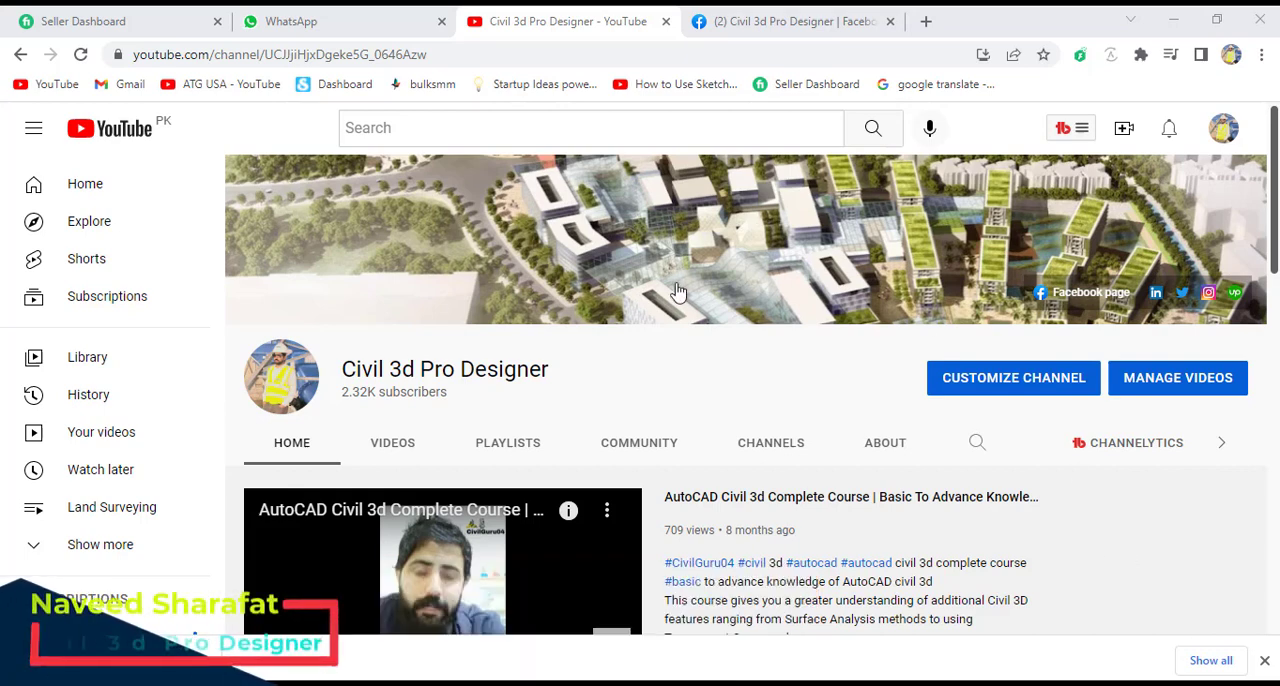
mouse_move(623, 374)
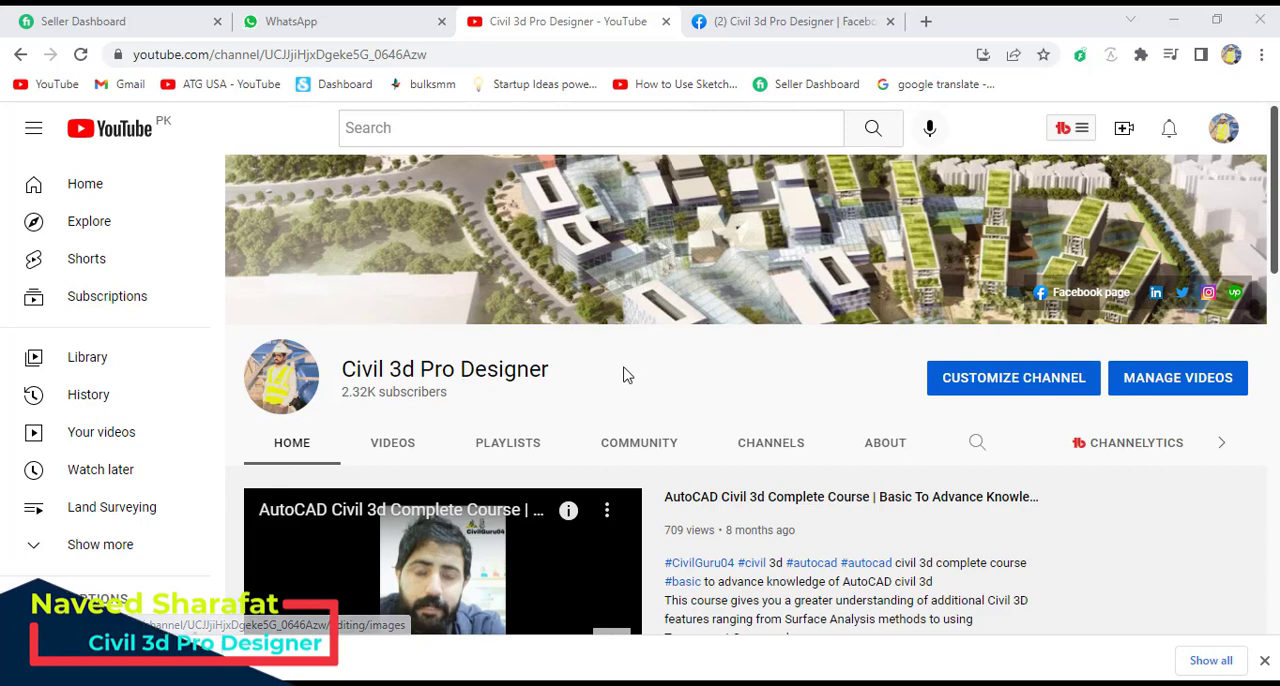
mouse_move(600, 390)
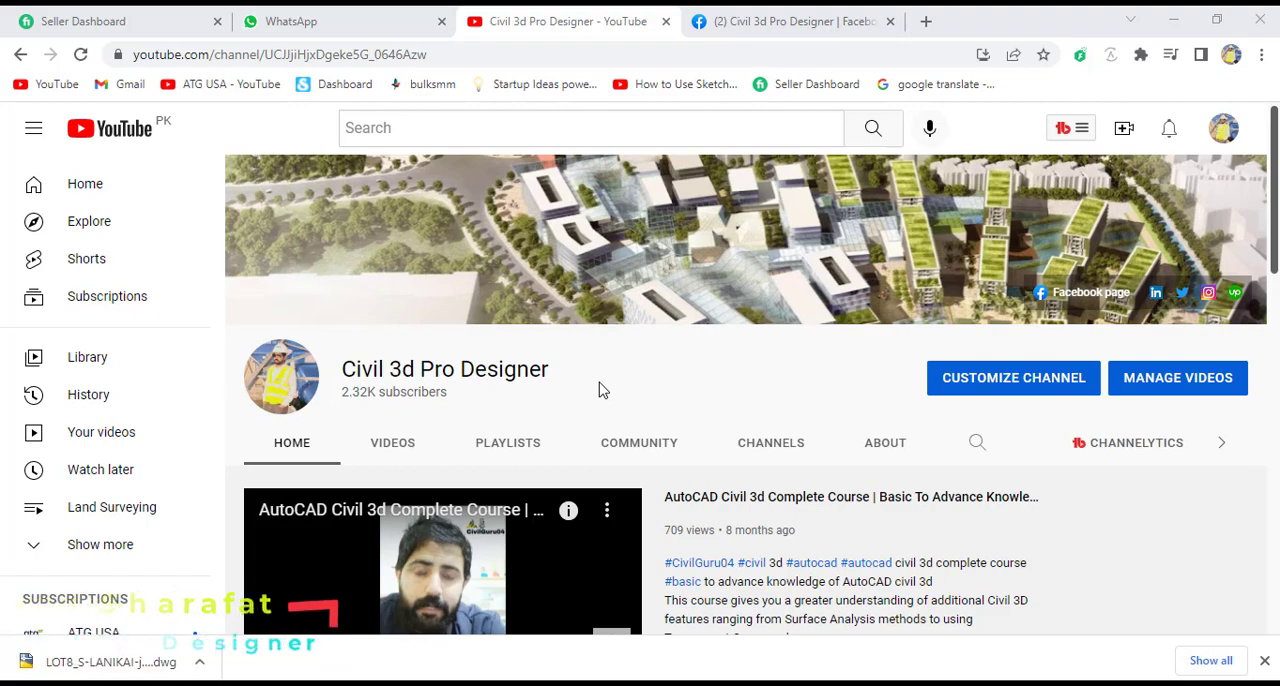
Switch to the Civil 3d Pro Designer Facebook tab and scroll to its Intro and Featured post.
click(790, 21)
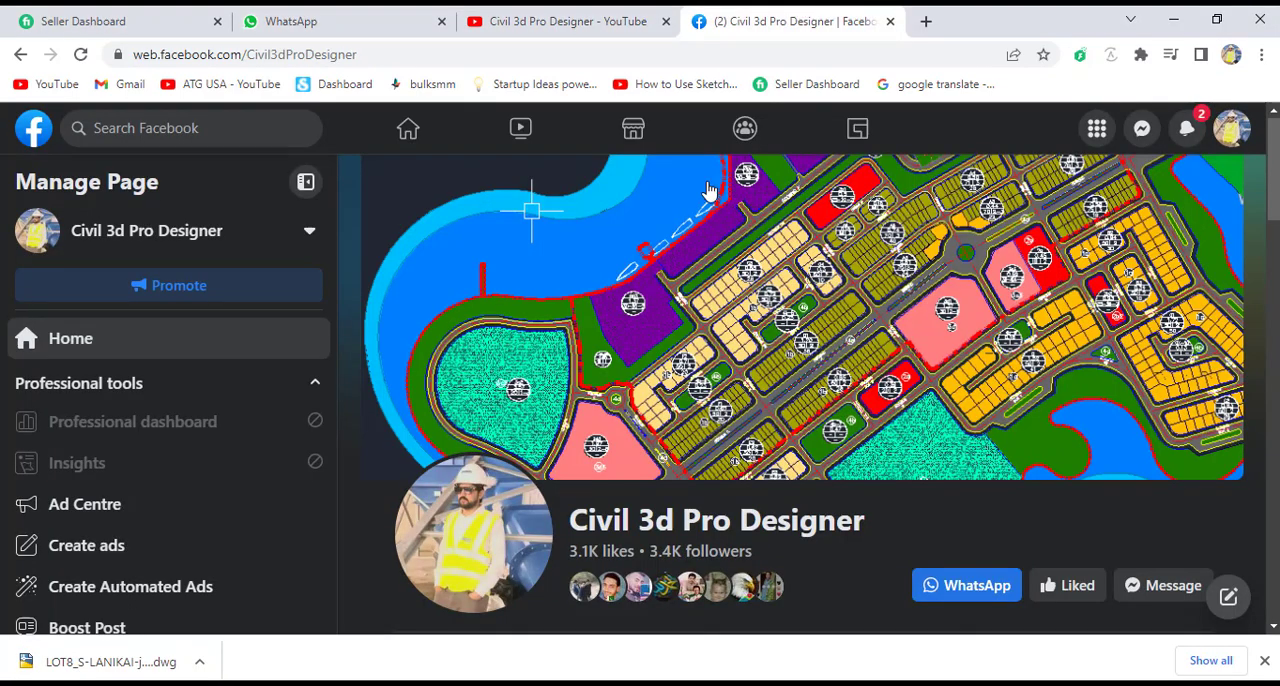
scroll(down, 3)
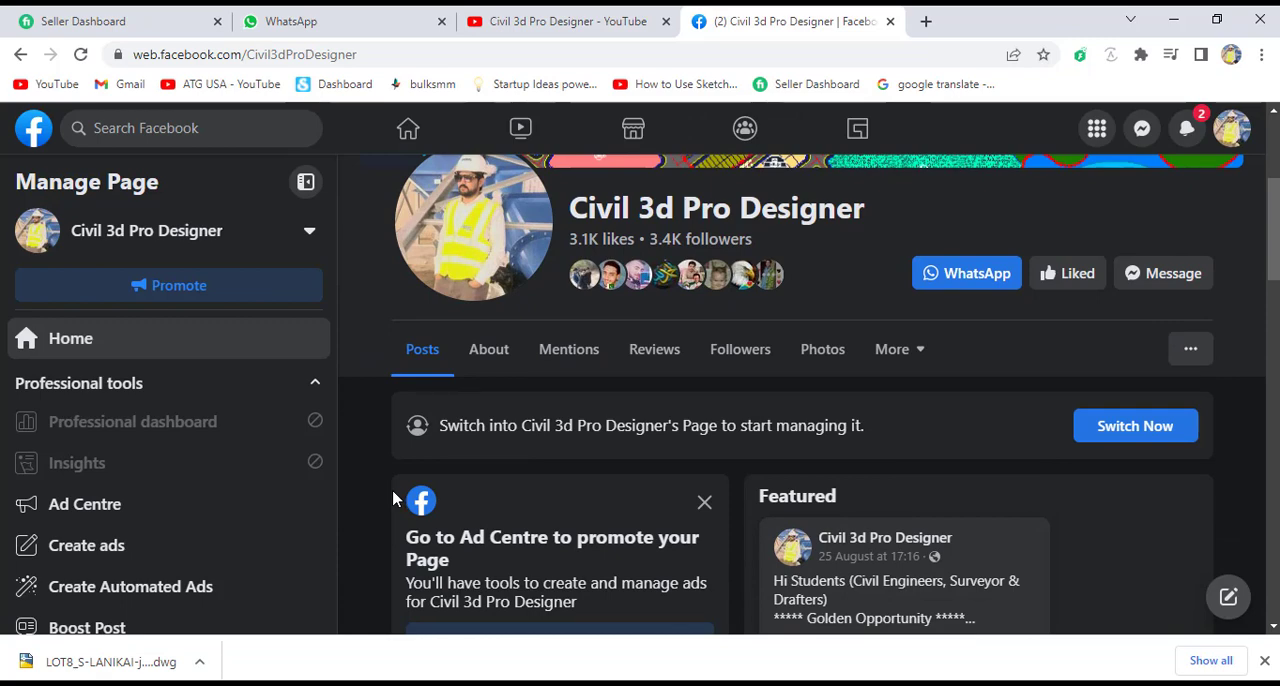
scroll(down, 3)
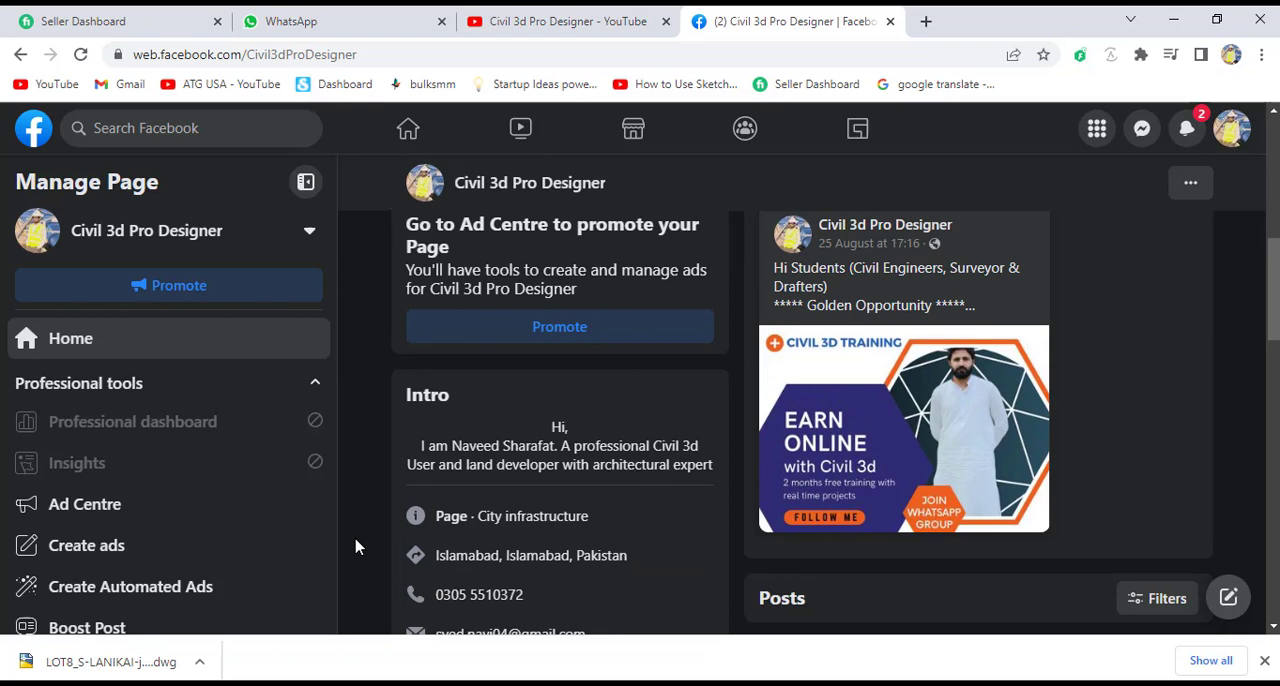
mouse_move(1120, 28)
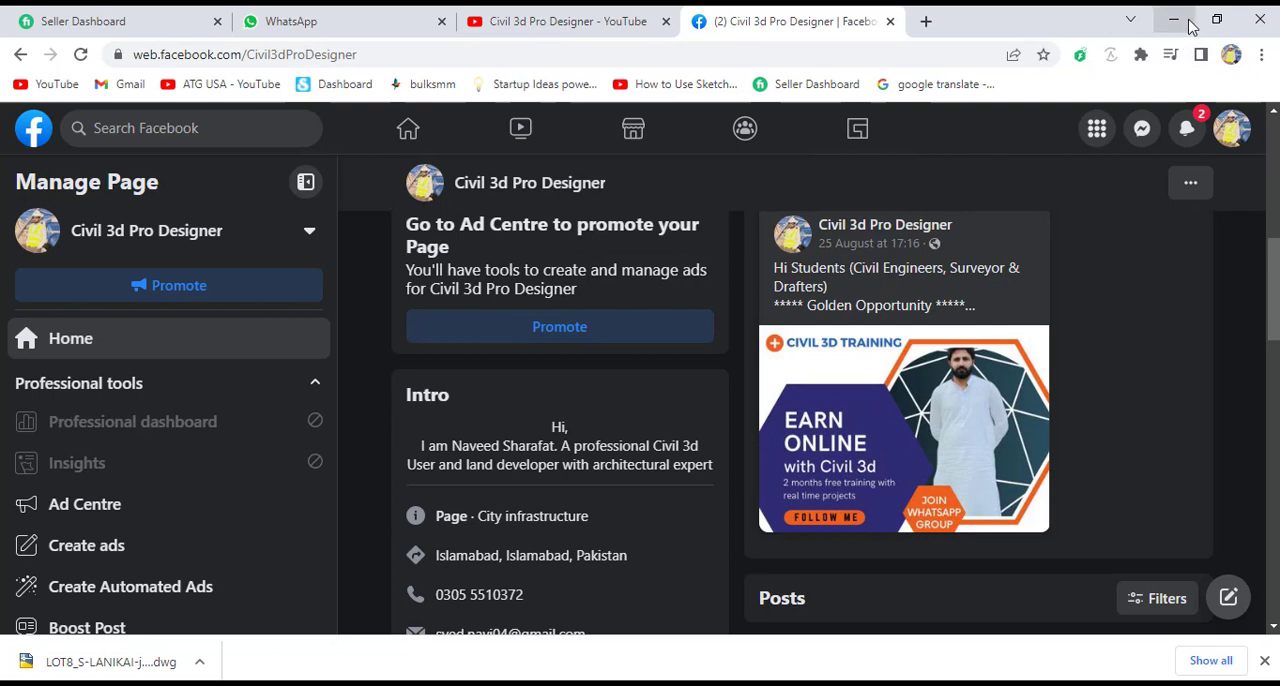
mouse_move(1175, 20)
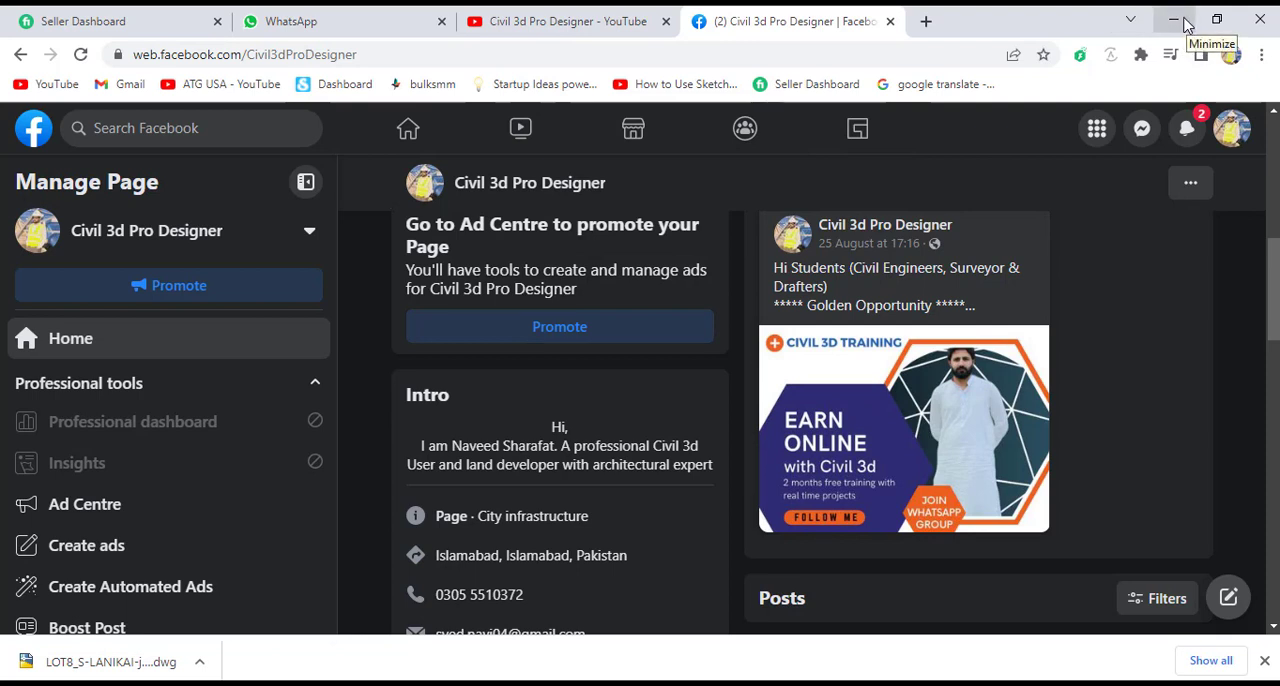
click(1175, 18)
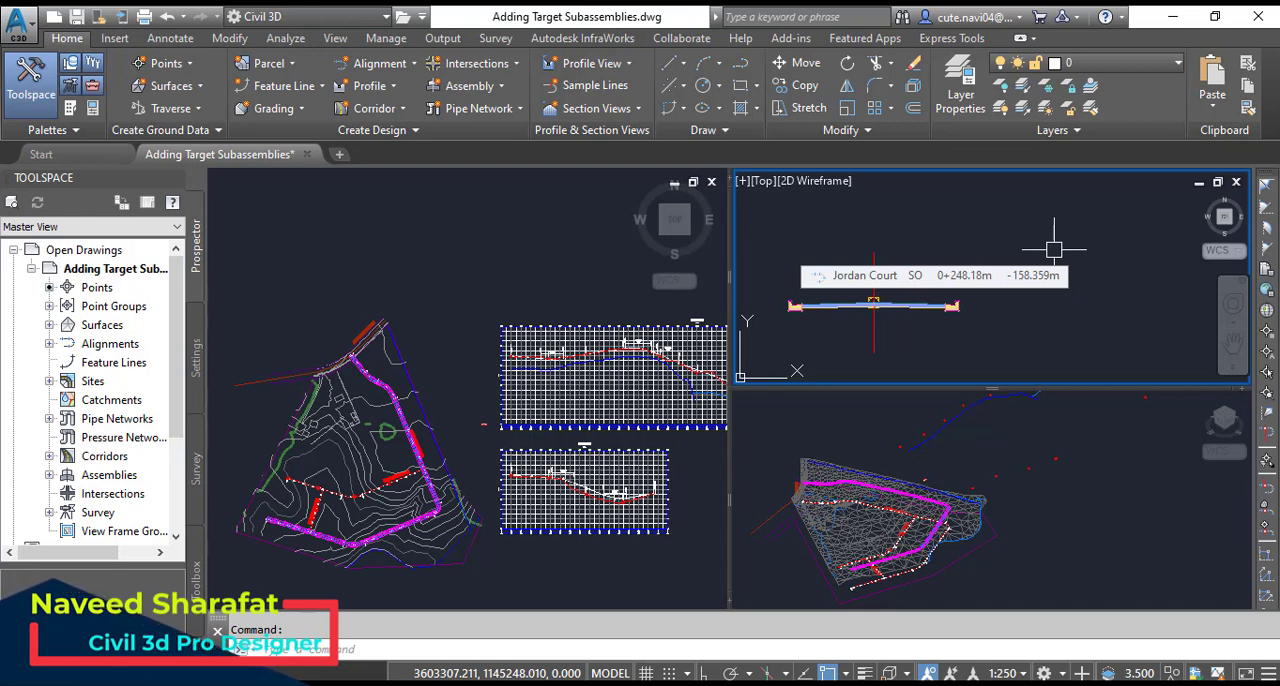
mouse_move(870, 298)
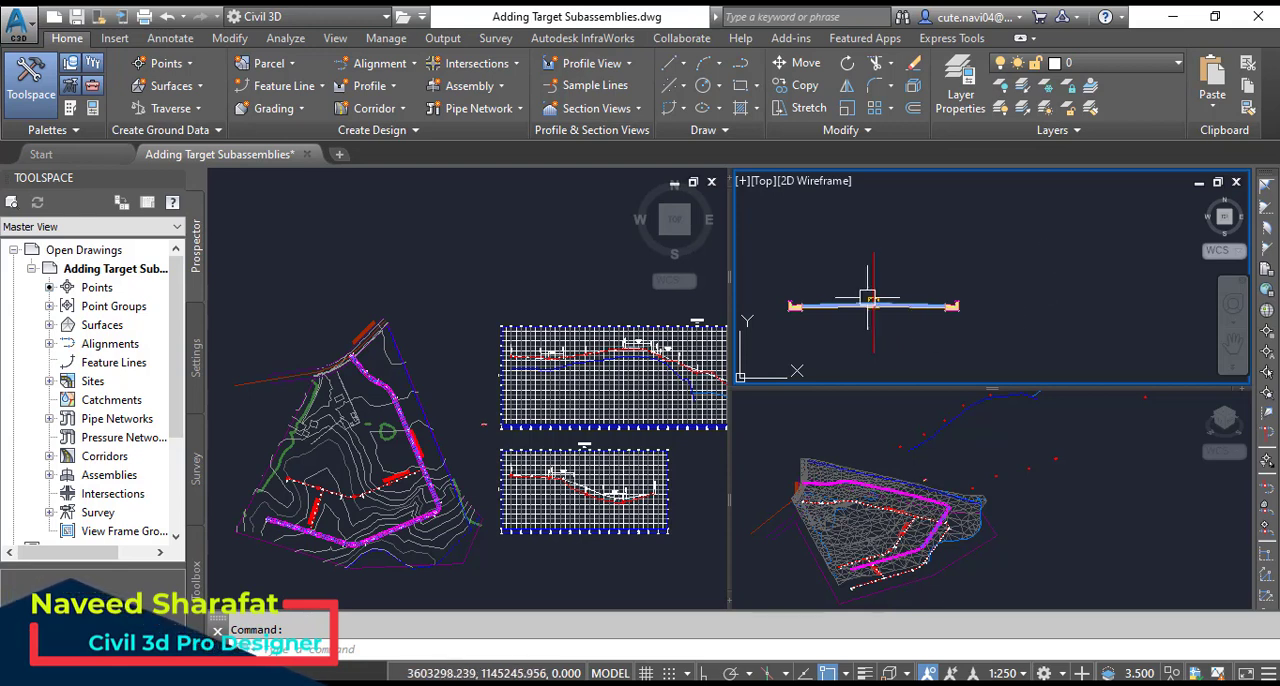
mouse_move(1023, 324)
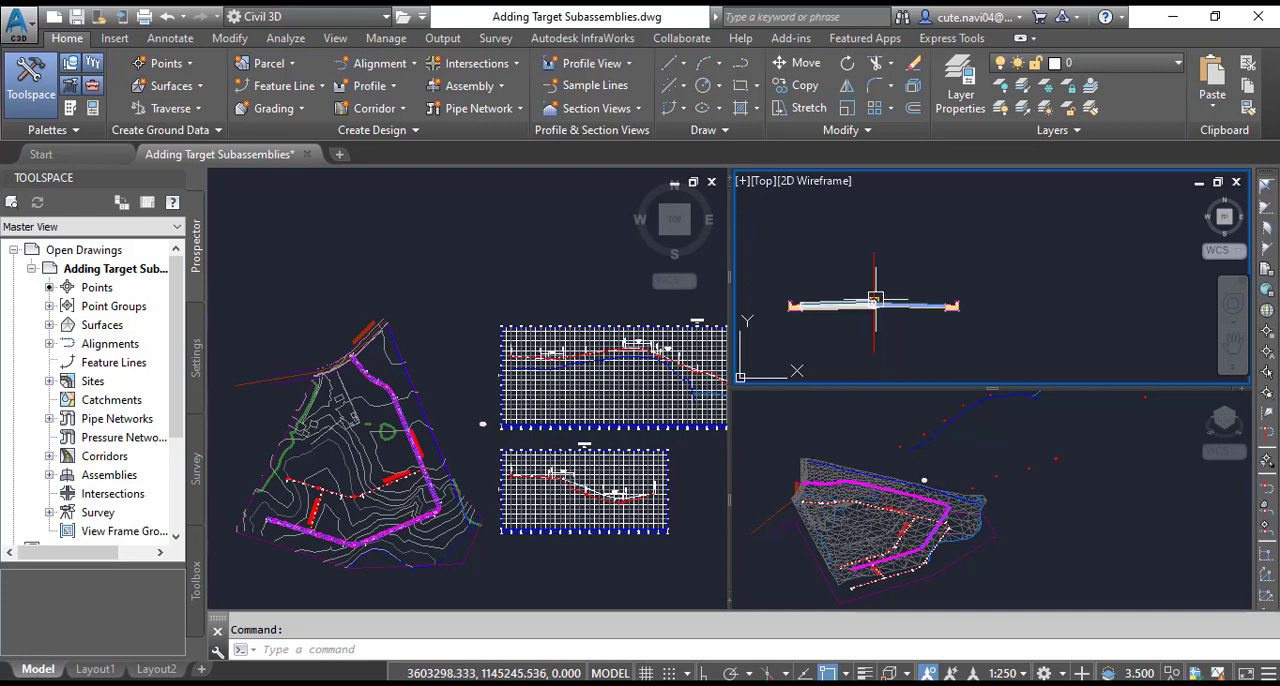
mouse_move(875, 300)
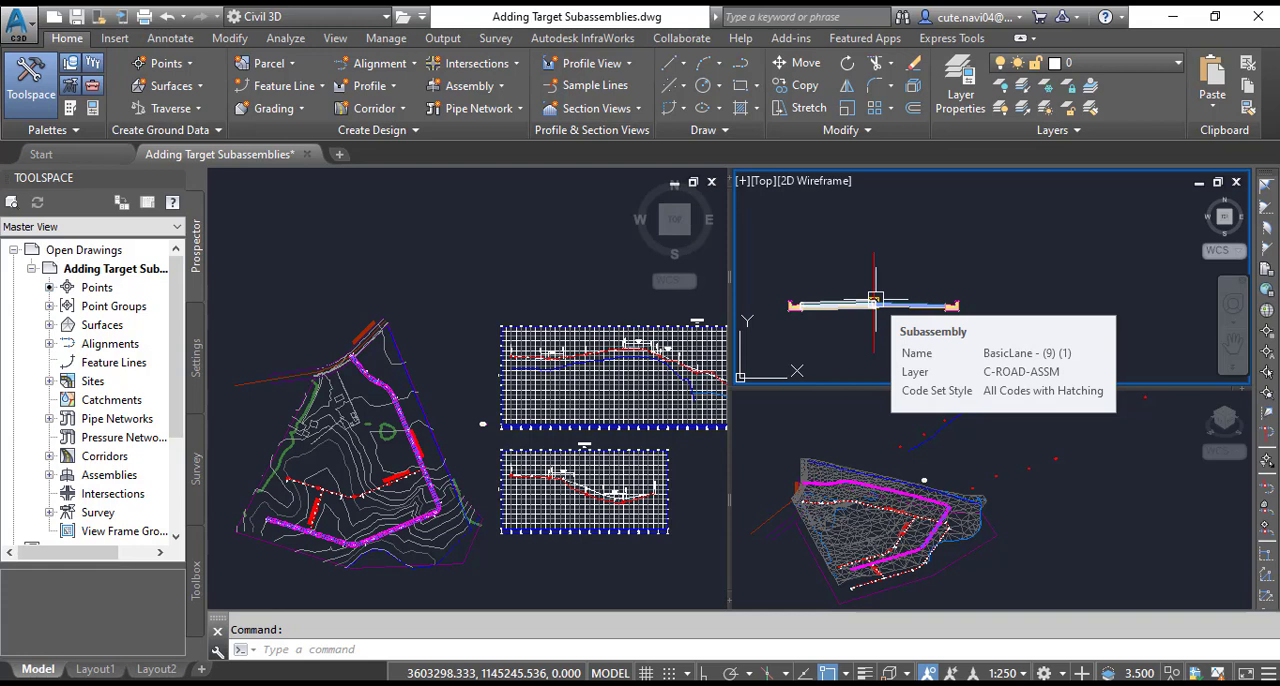
mouse_move(937, 253)
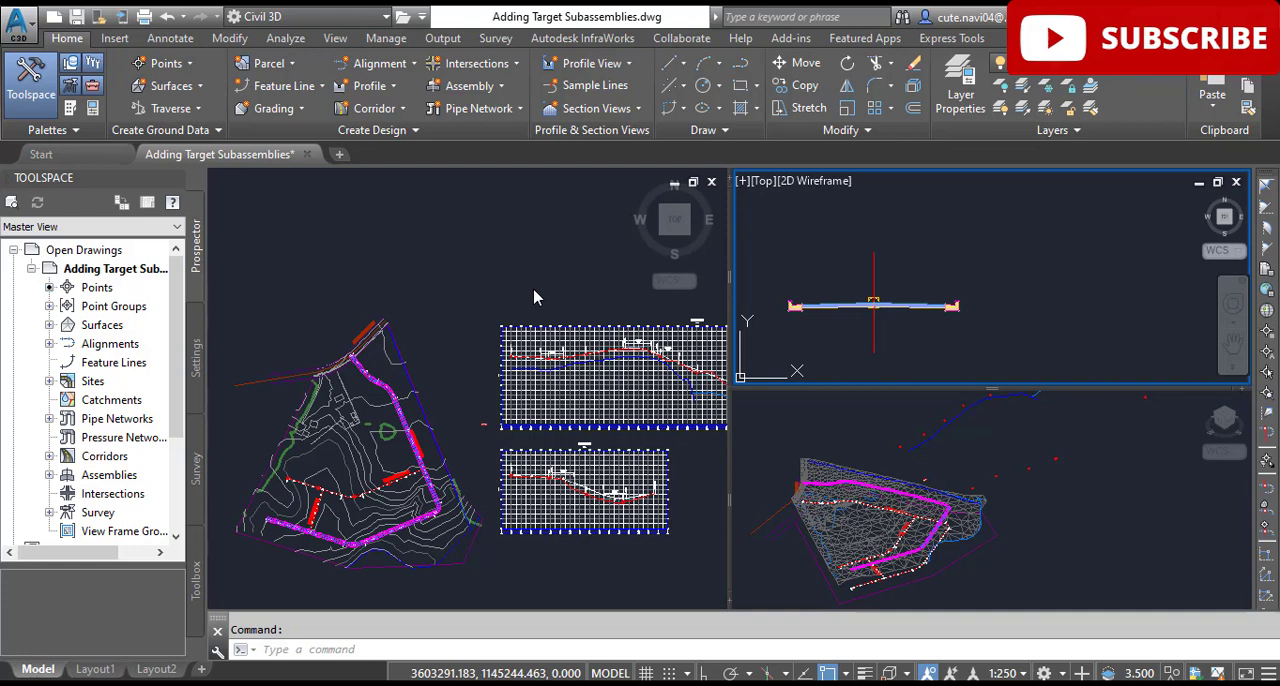
mouse_move(762, 332)
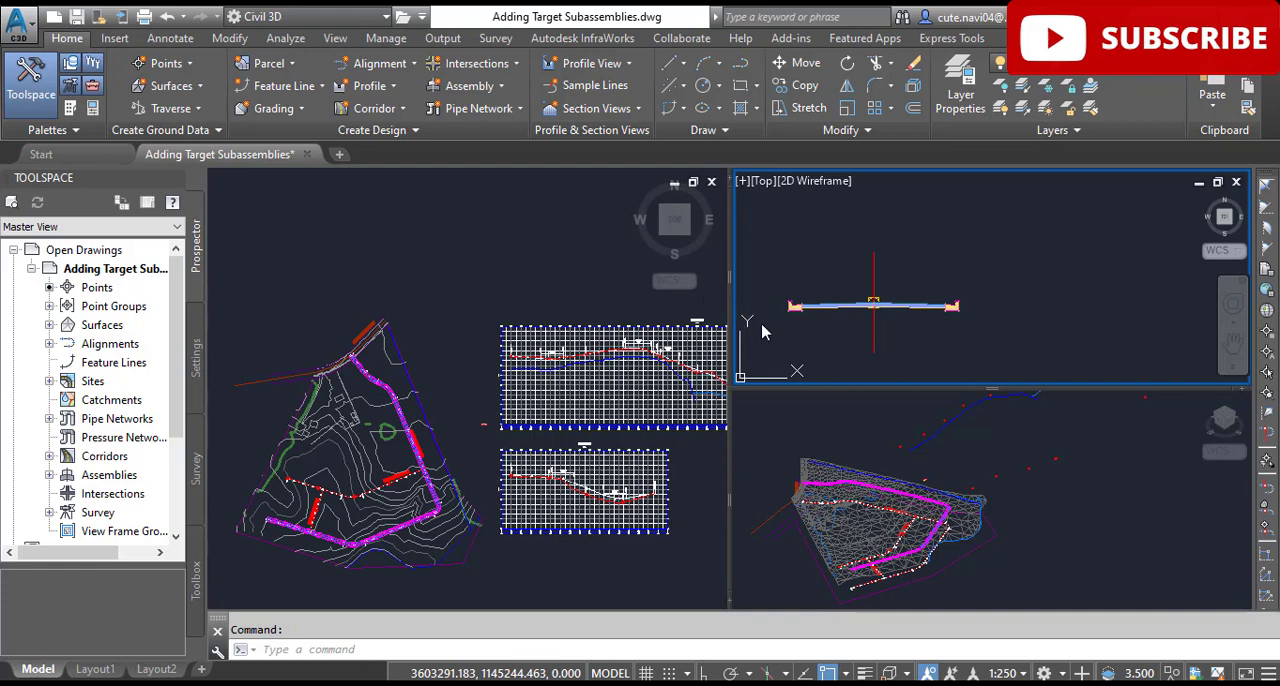
mouse_move(870, 305)
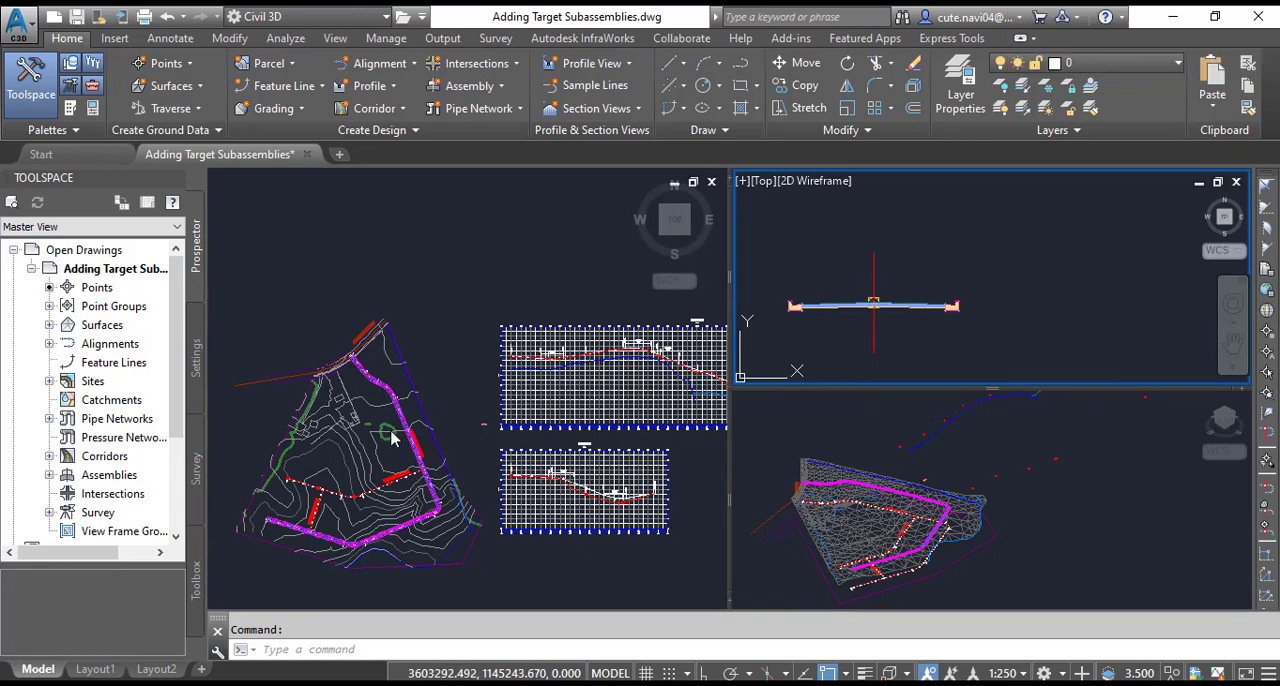
mouse_move(433, 324)
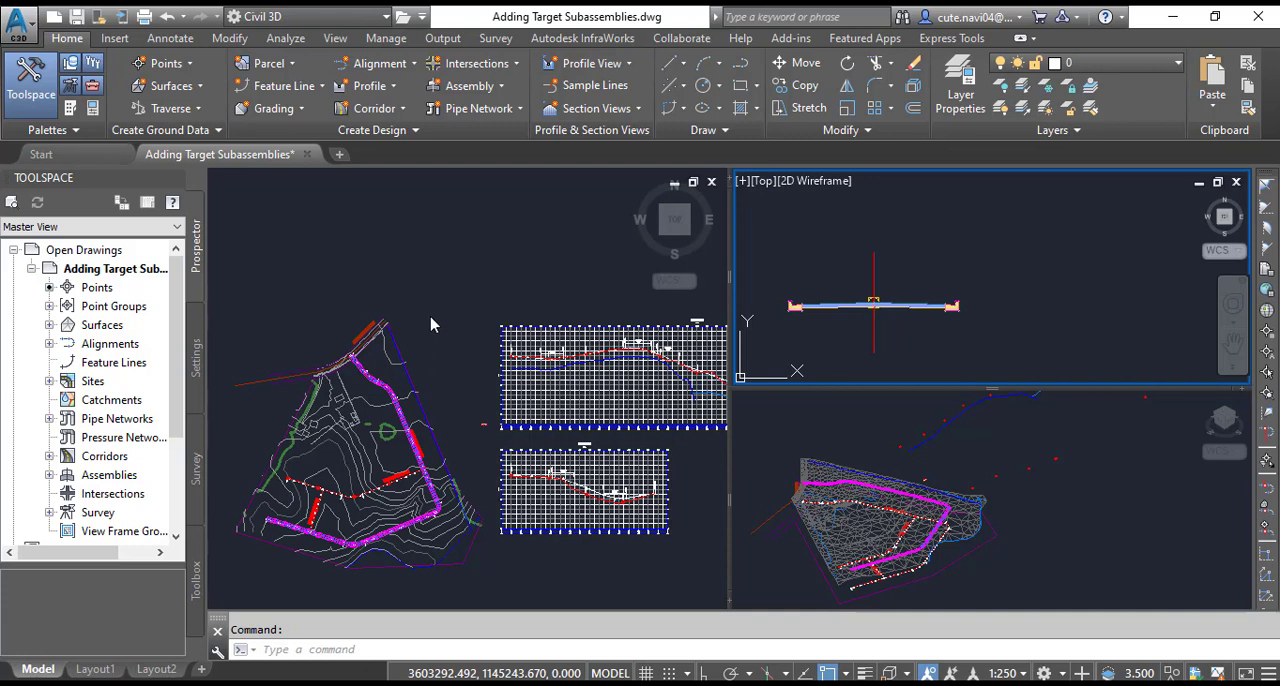
Make the left plan viewport active to work on the Jordan Court corridor.
click(450, 278)
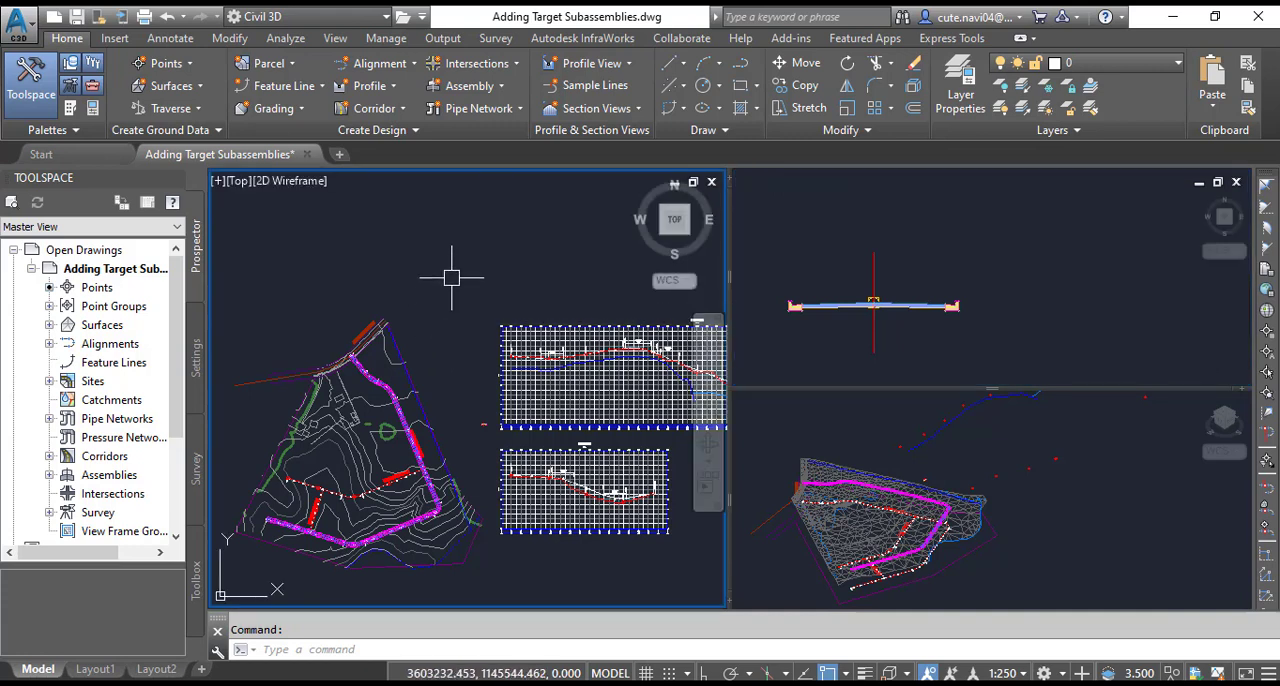
mouse_move(450, 272)
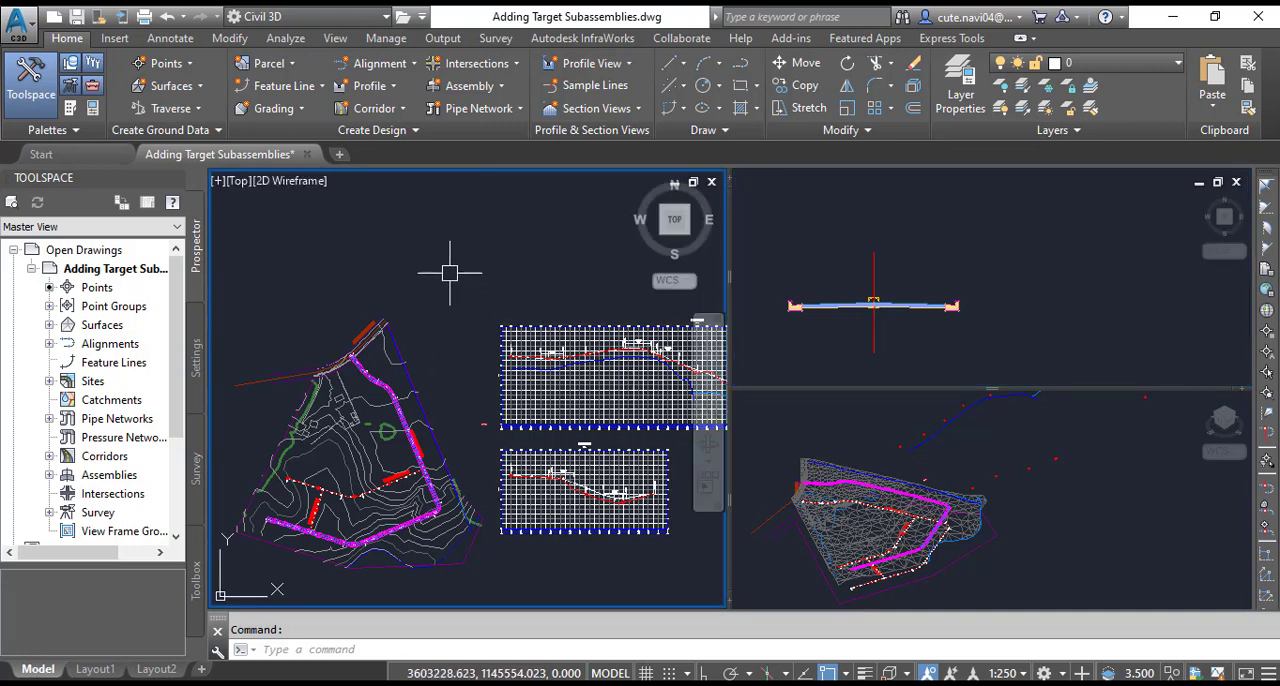
mouse_move(450, 272)
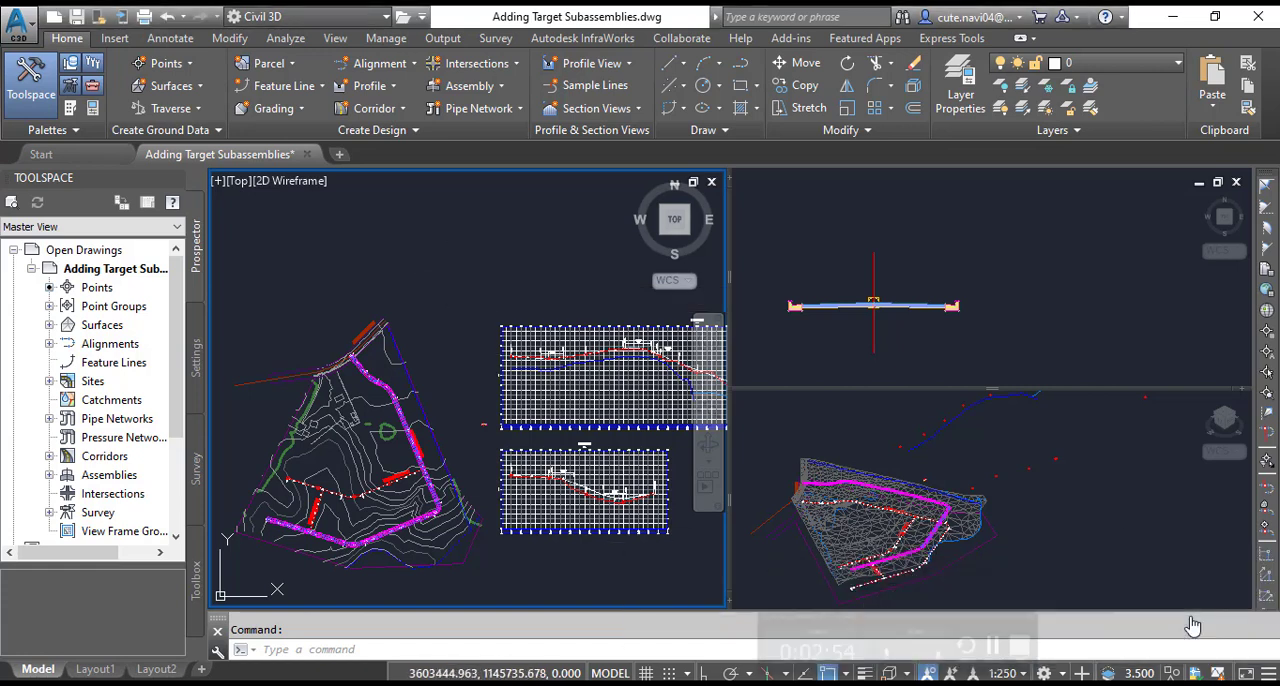
mouse_move(970, 485)
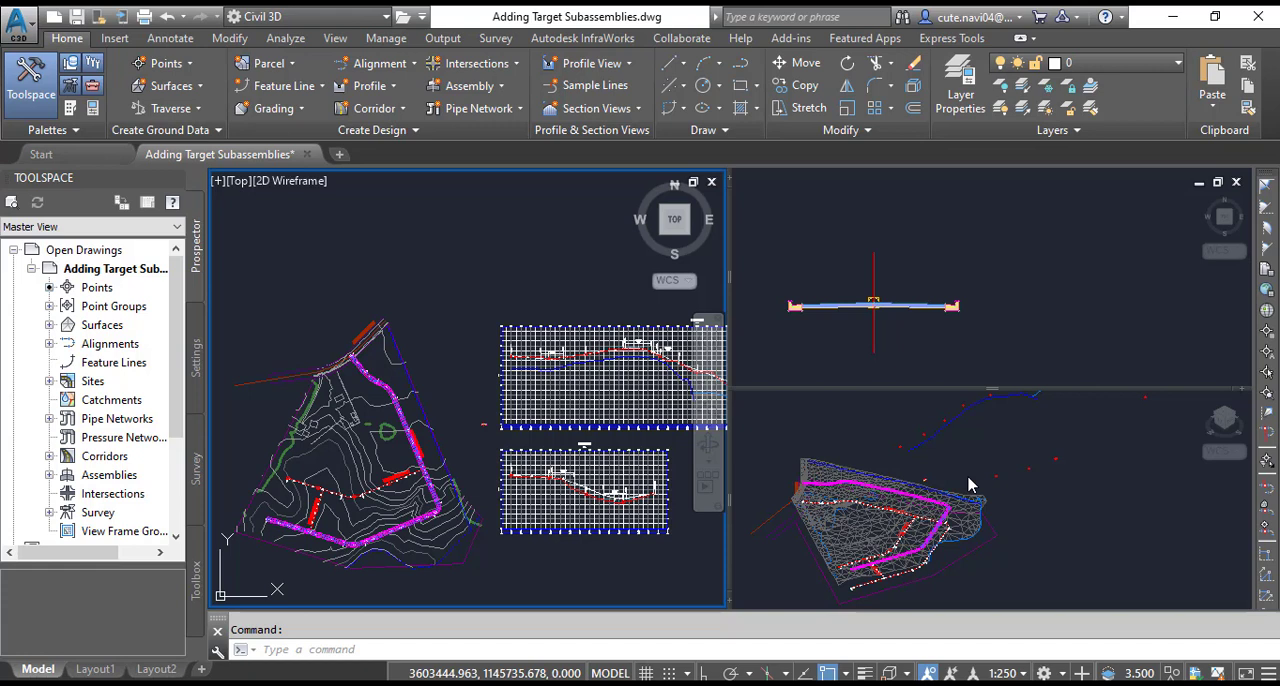
mouse_move(503, 325)
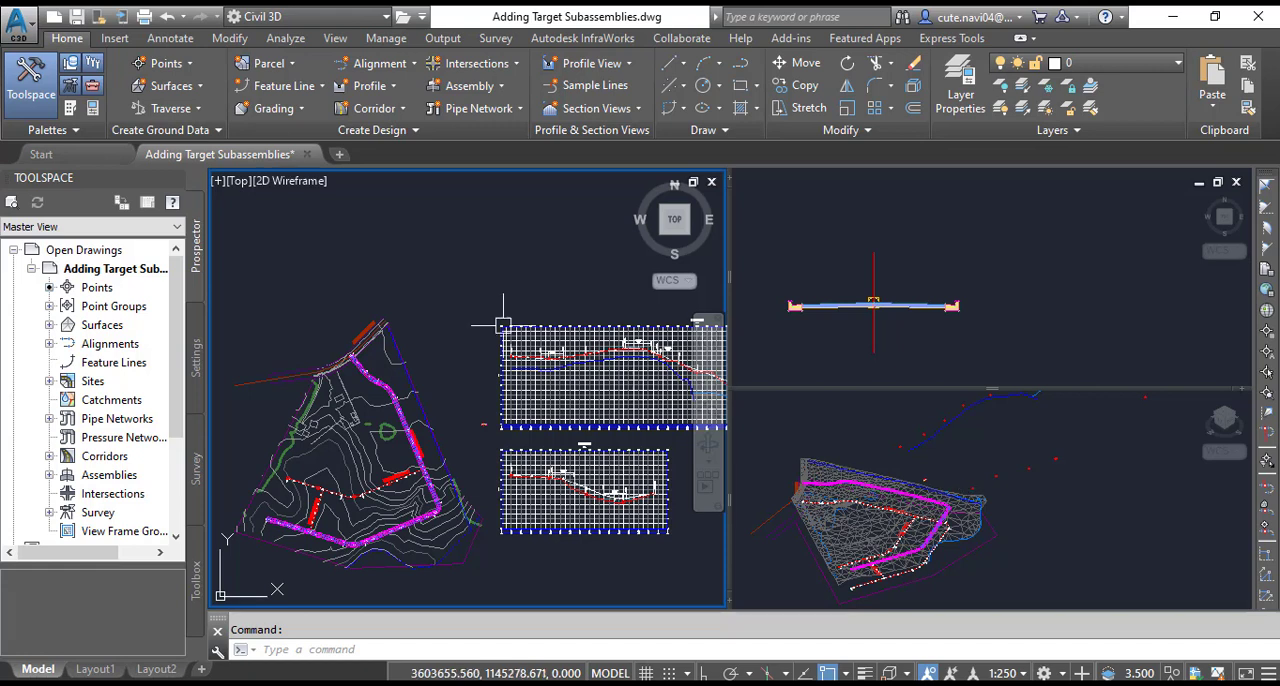
mouse_move(470, 267)
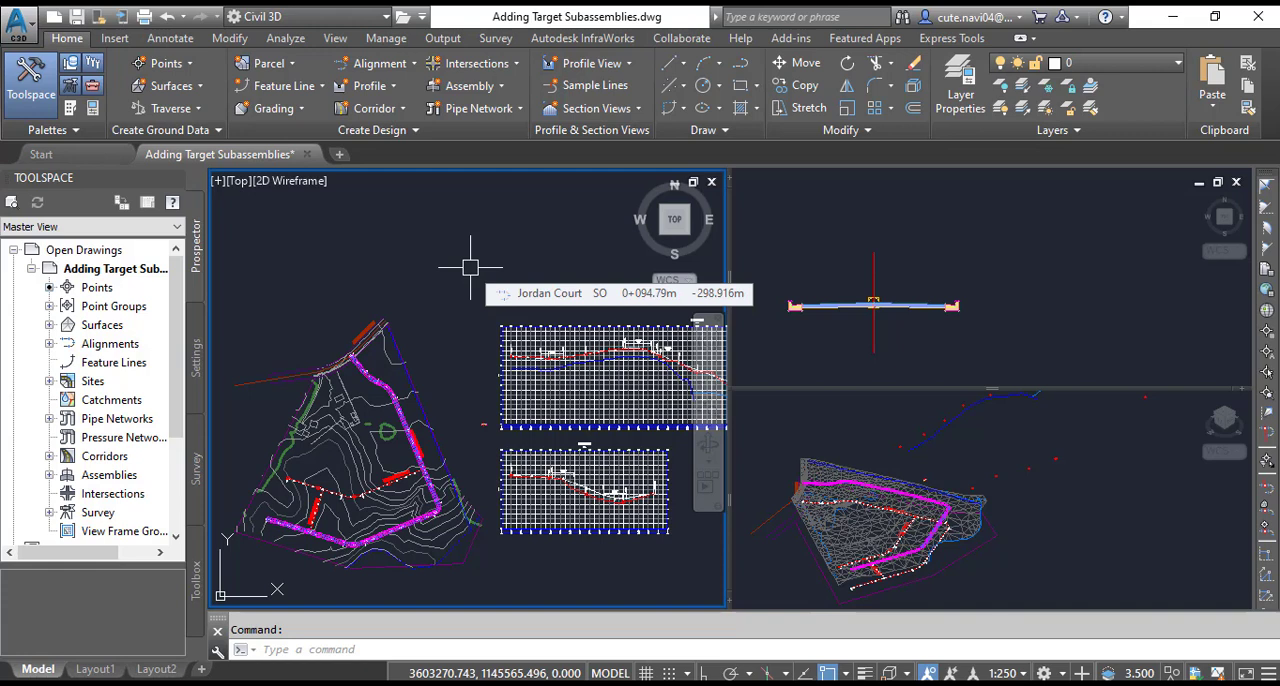
mouse_move(407, 502)
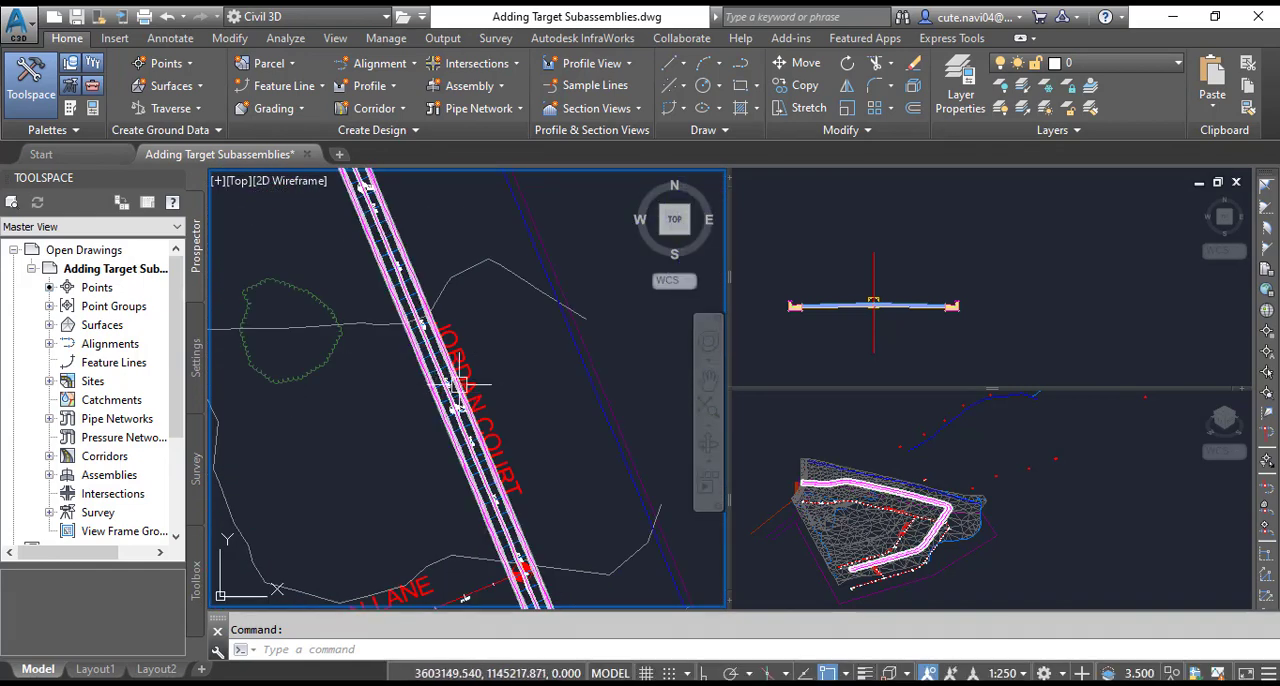
Run Edit Targets on the RG - Subdivision Road - (4) region, getting a no-target warning.
scroll(up, 3)
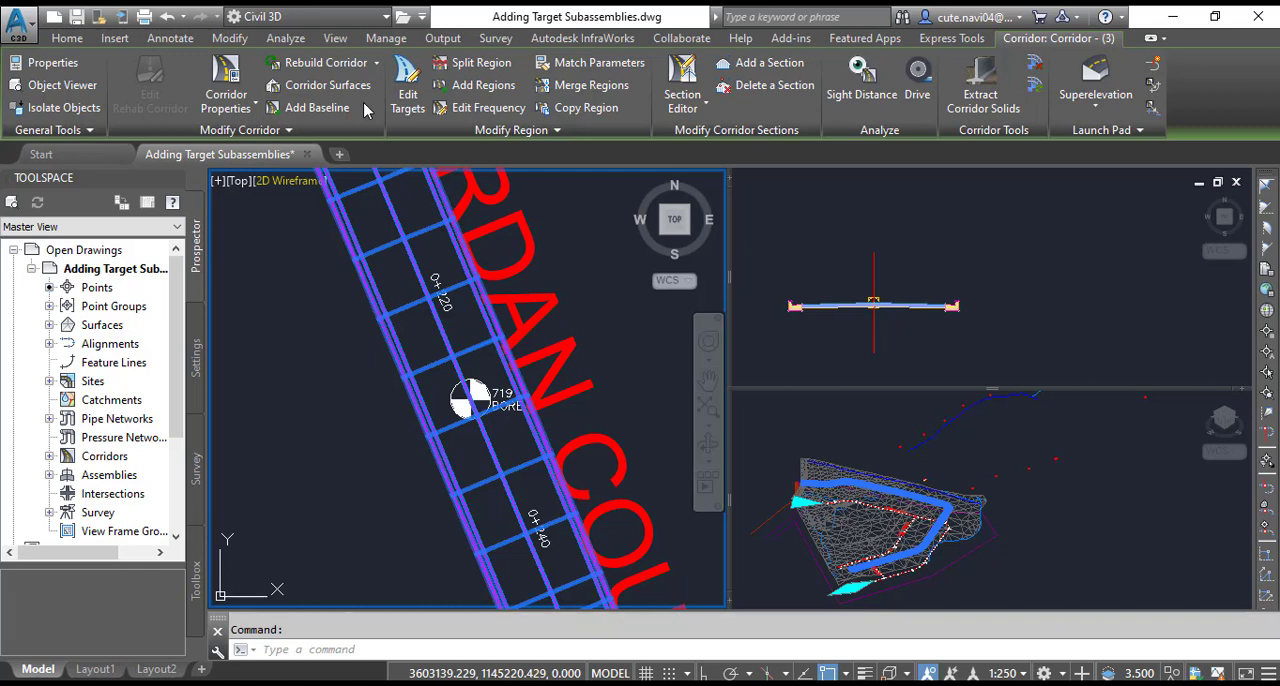
mouse_move(425, 115)
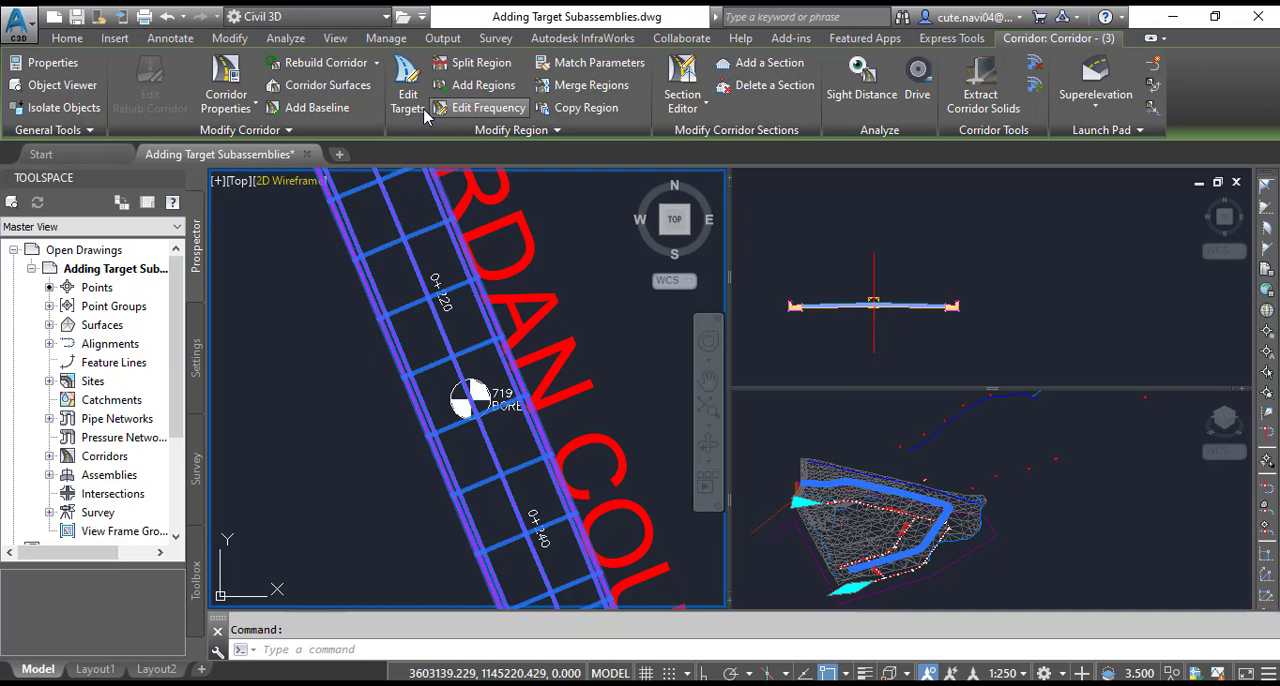
click(407, 85)
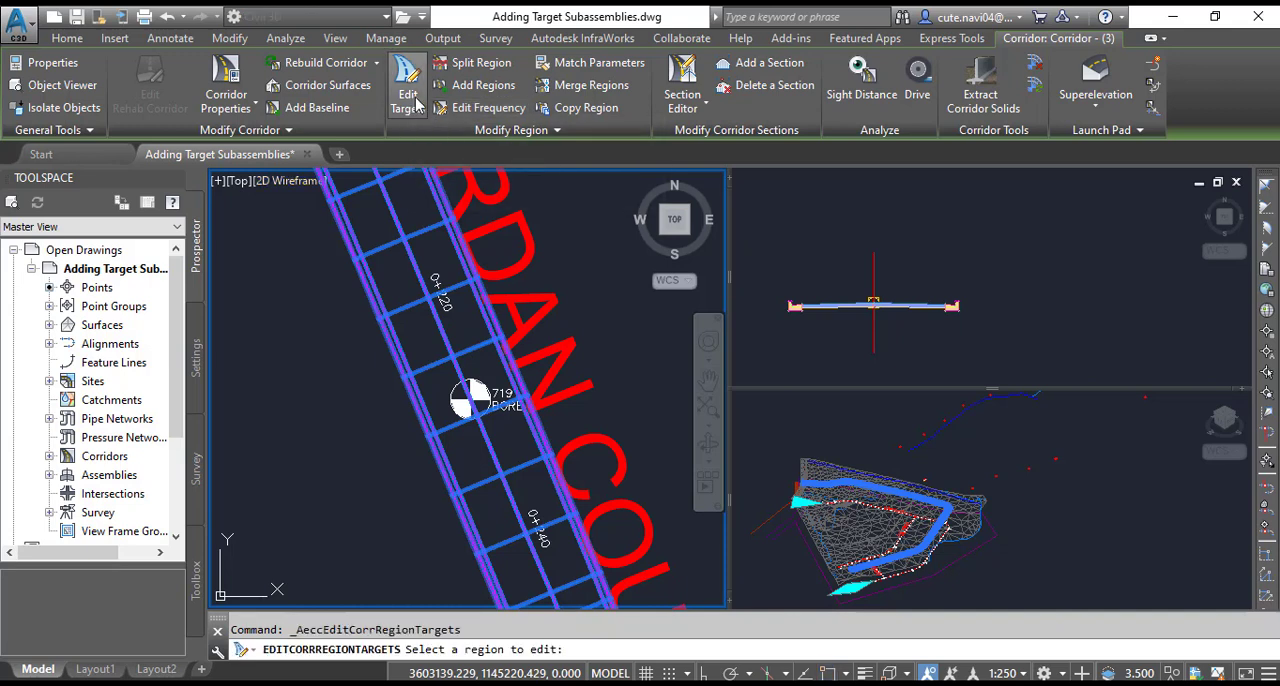
mouse_move(590, 360)
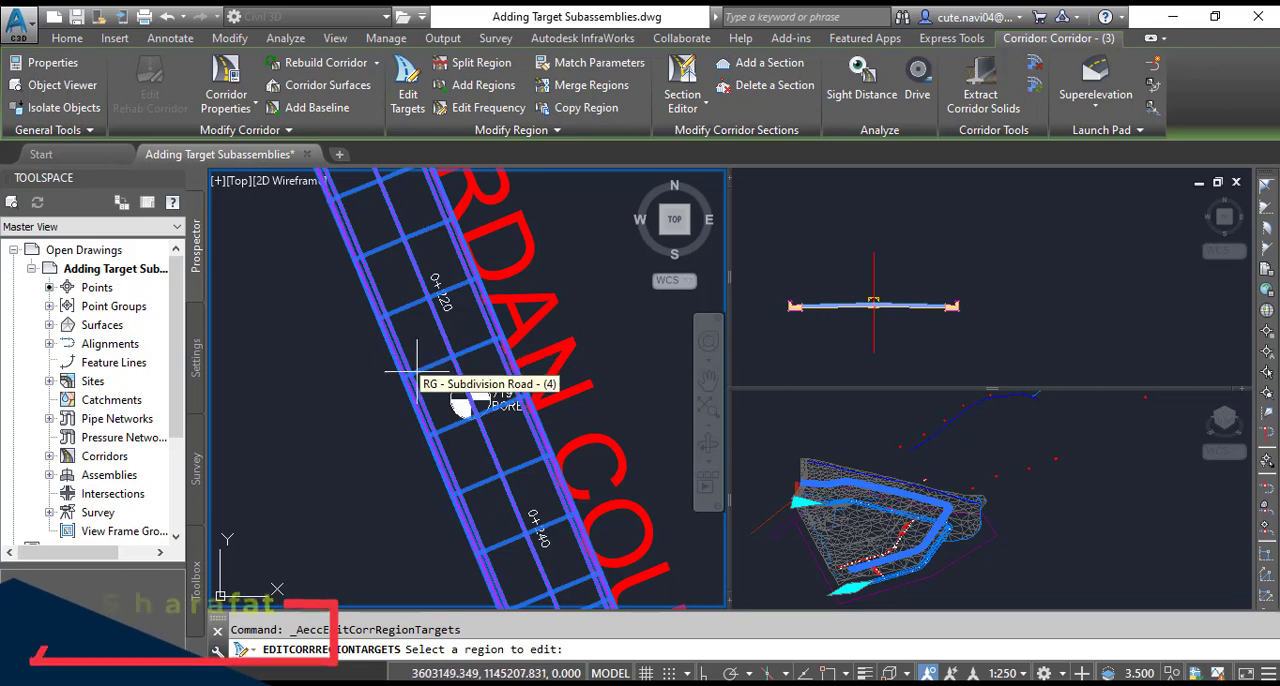
click(470, 400)
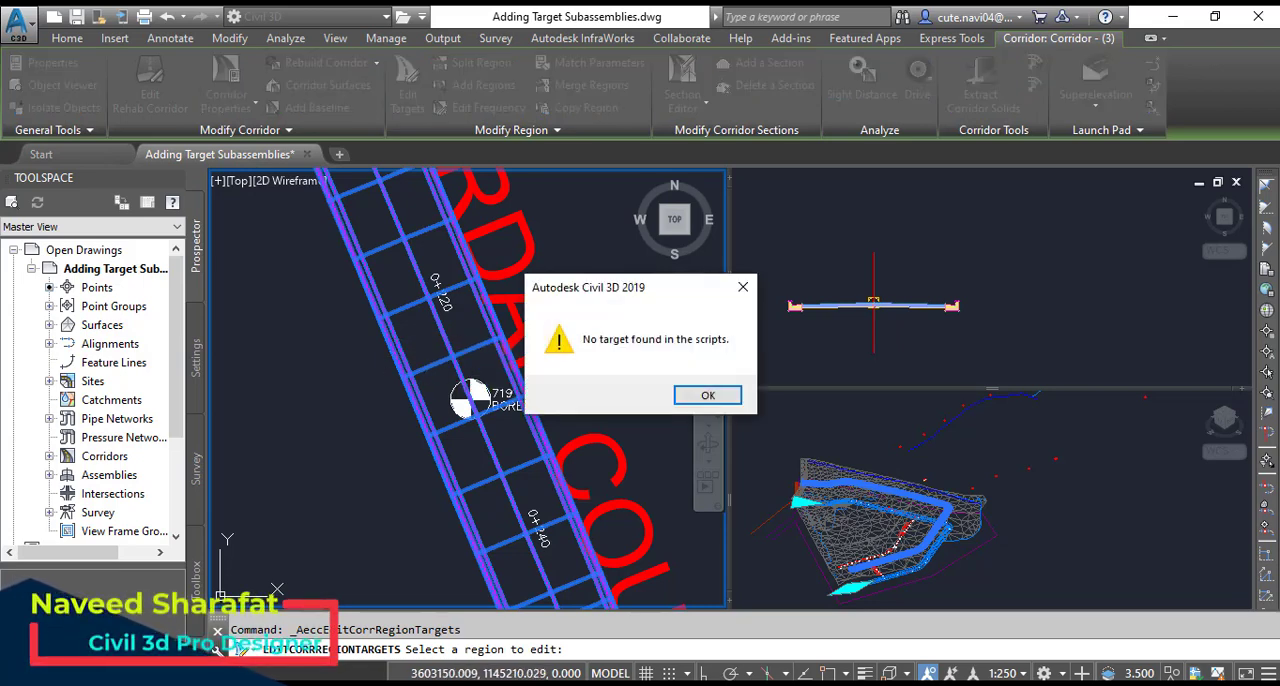
mouse_move(745, 295)
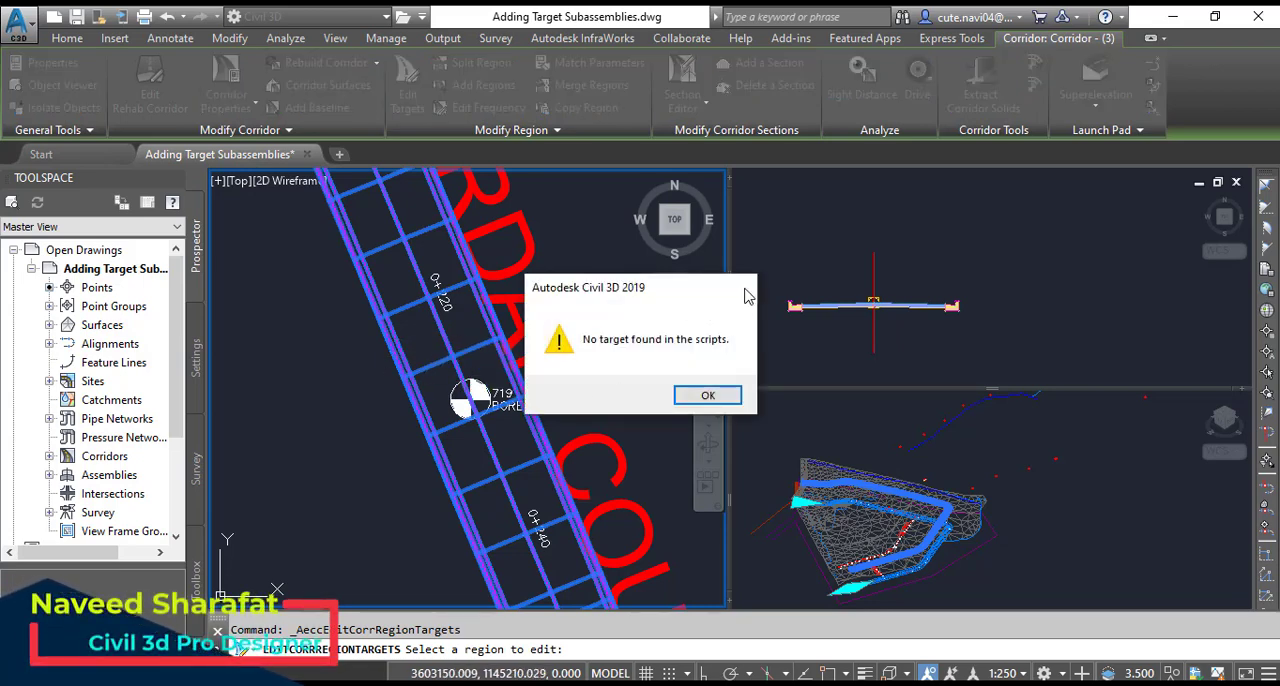
Dismiss the 'No target found in the scripts' warning, leaving region selection pending.
click(707, 394)
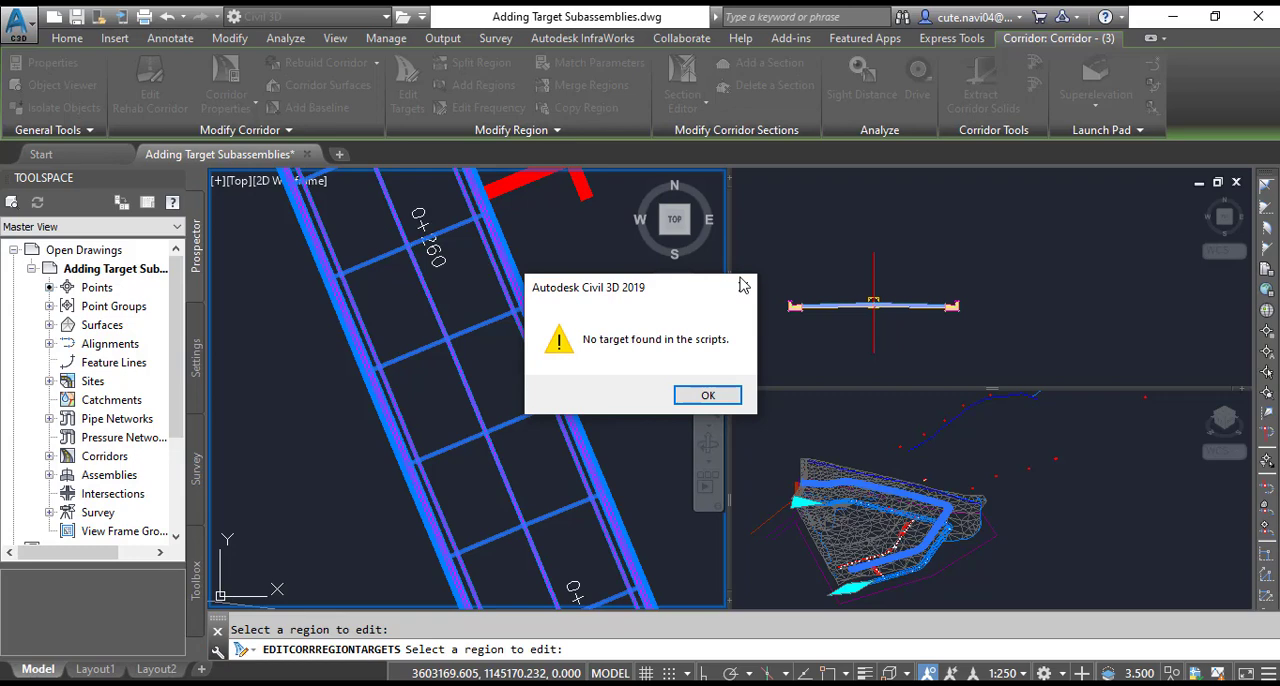
click(707, 395)
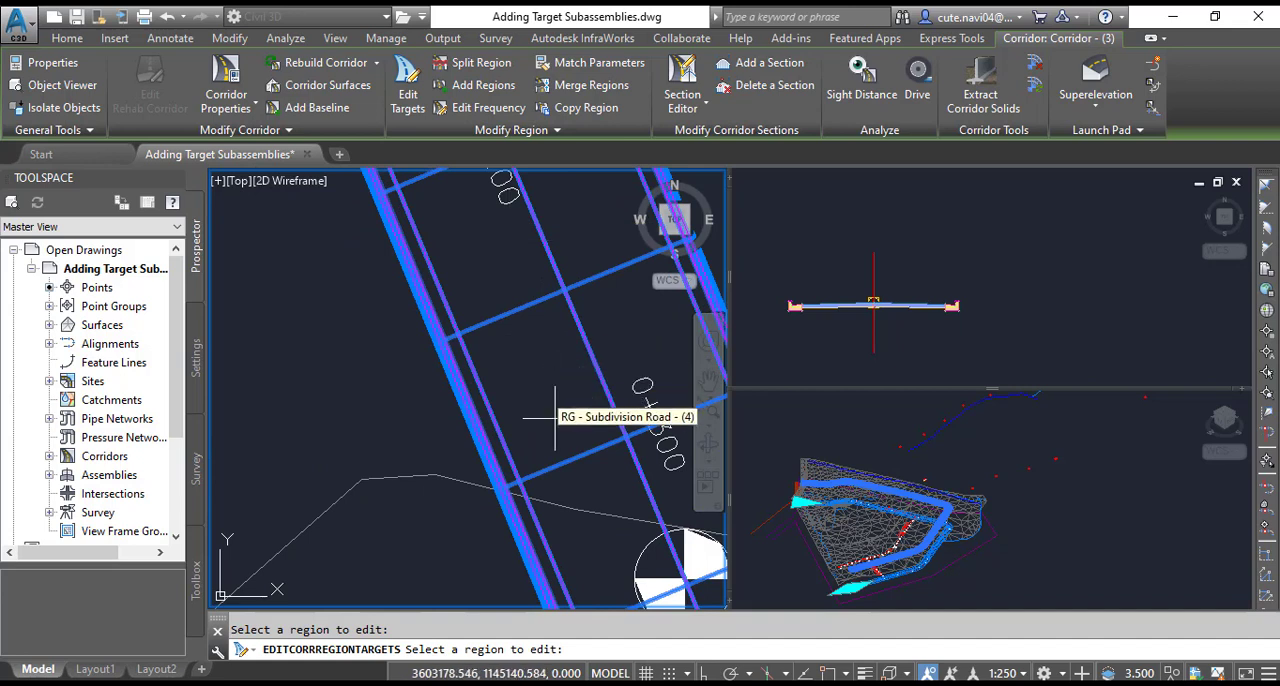
mouse_move(535, 410)
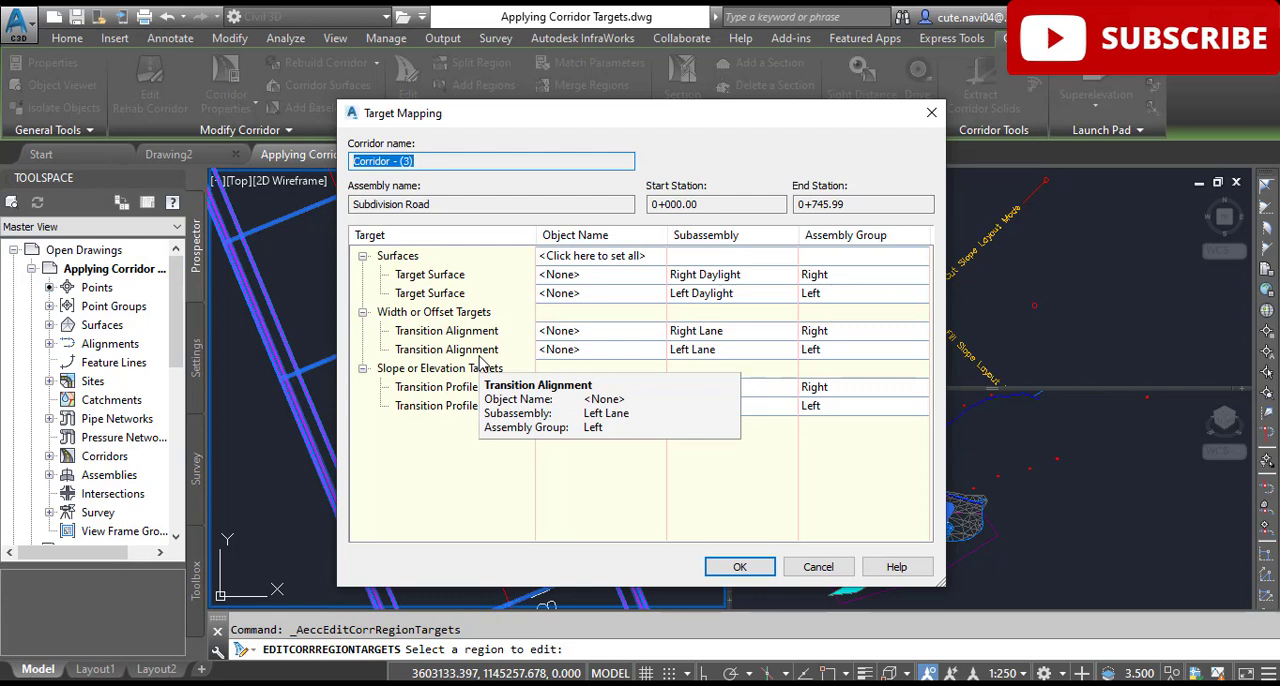
mouse_move(448, 112)
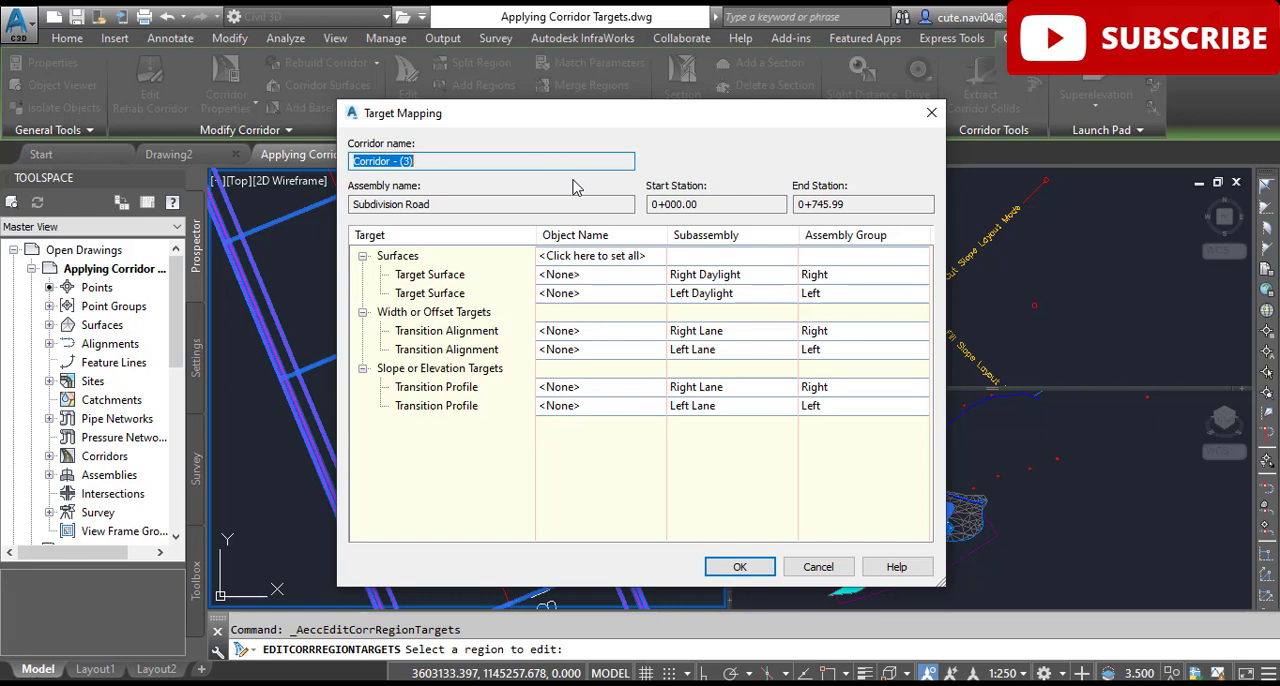
mouse_move(659, 148)
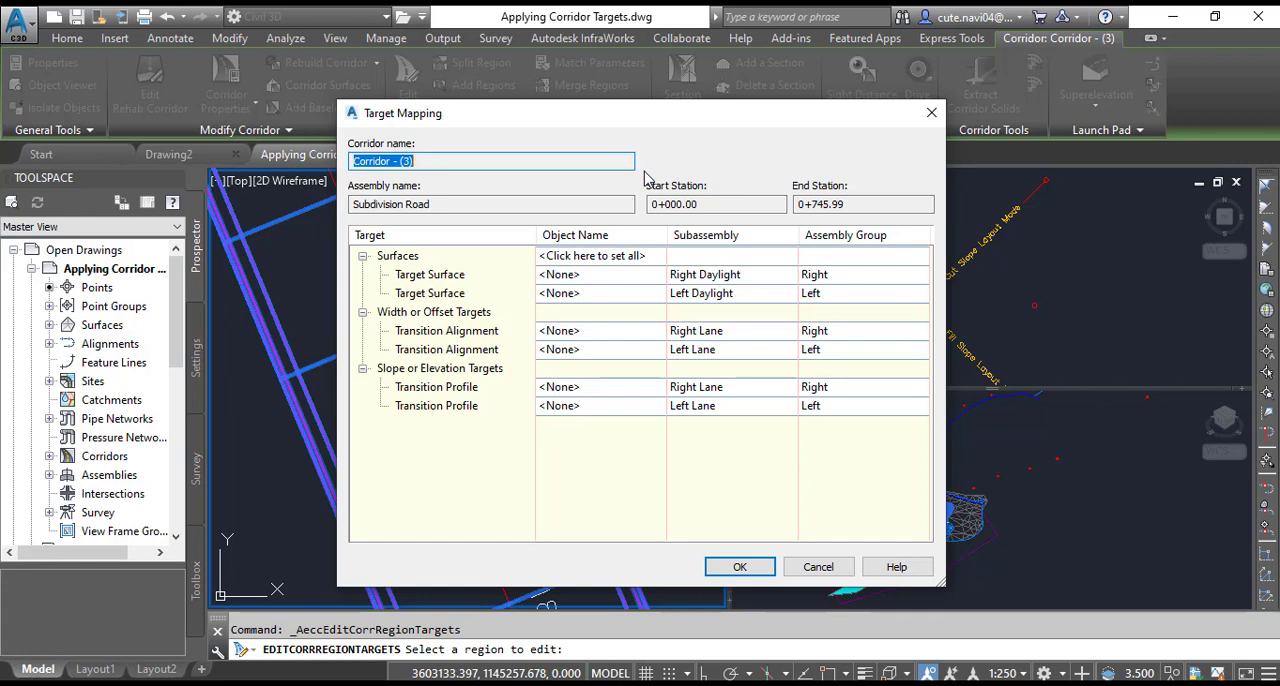
mouse_move(415, 233)
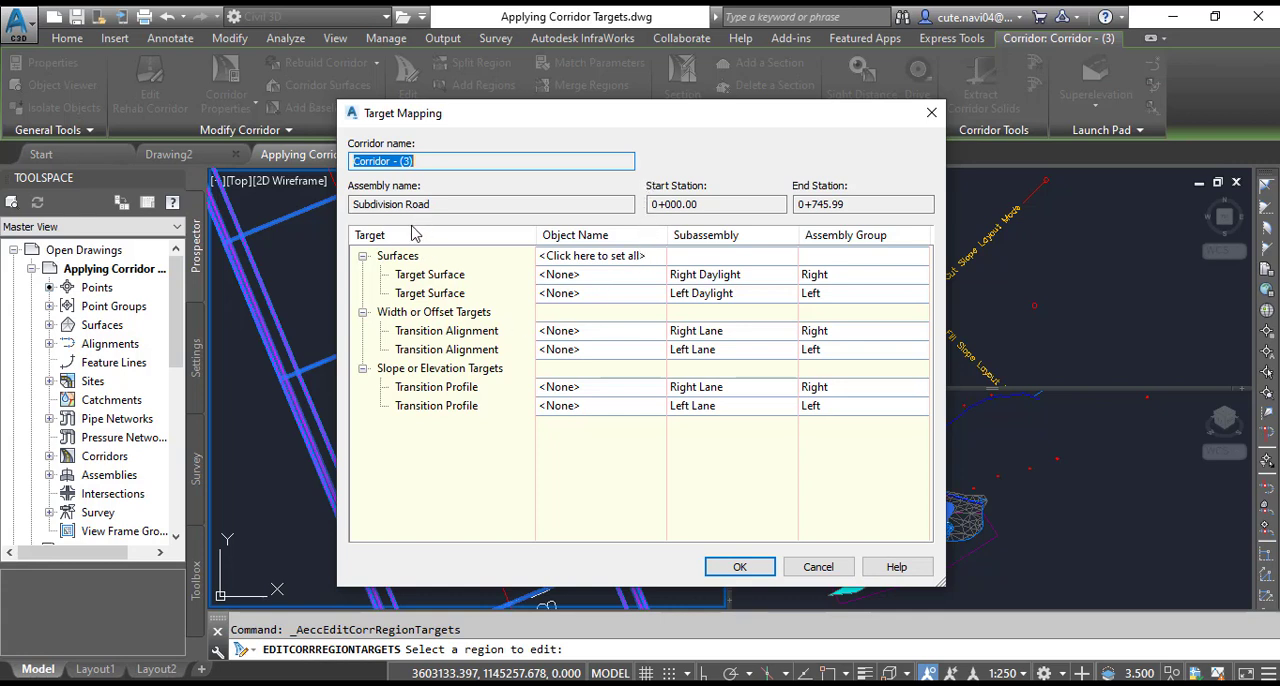
mouse_move(452, 362)
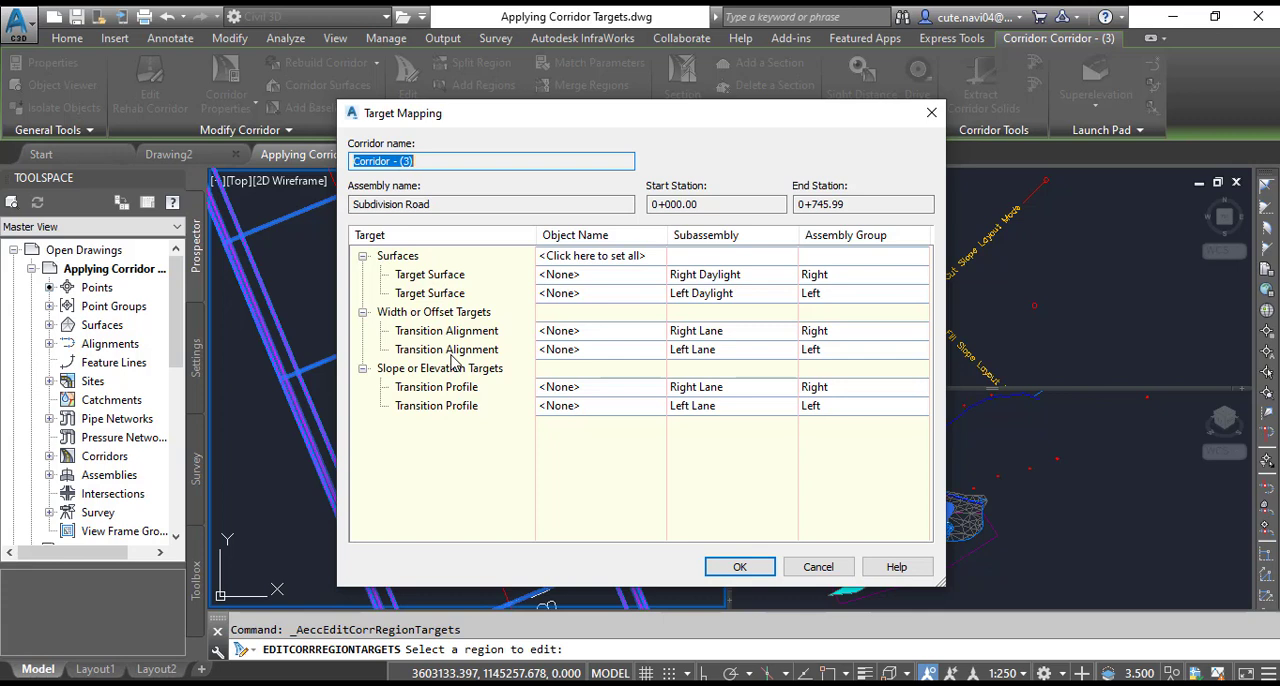
mouse_move(455, 330)
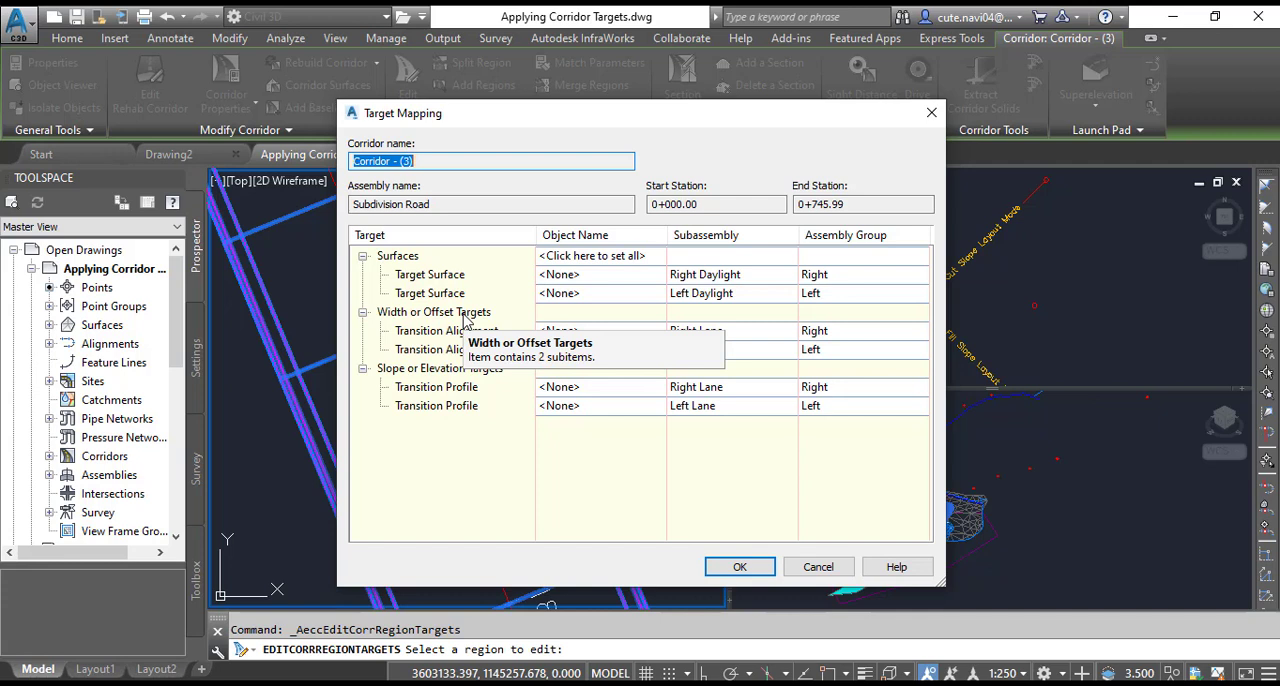
mouse_move(715, 365)
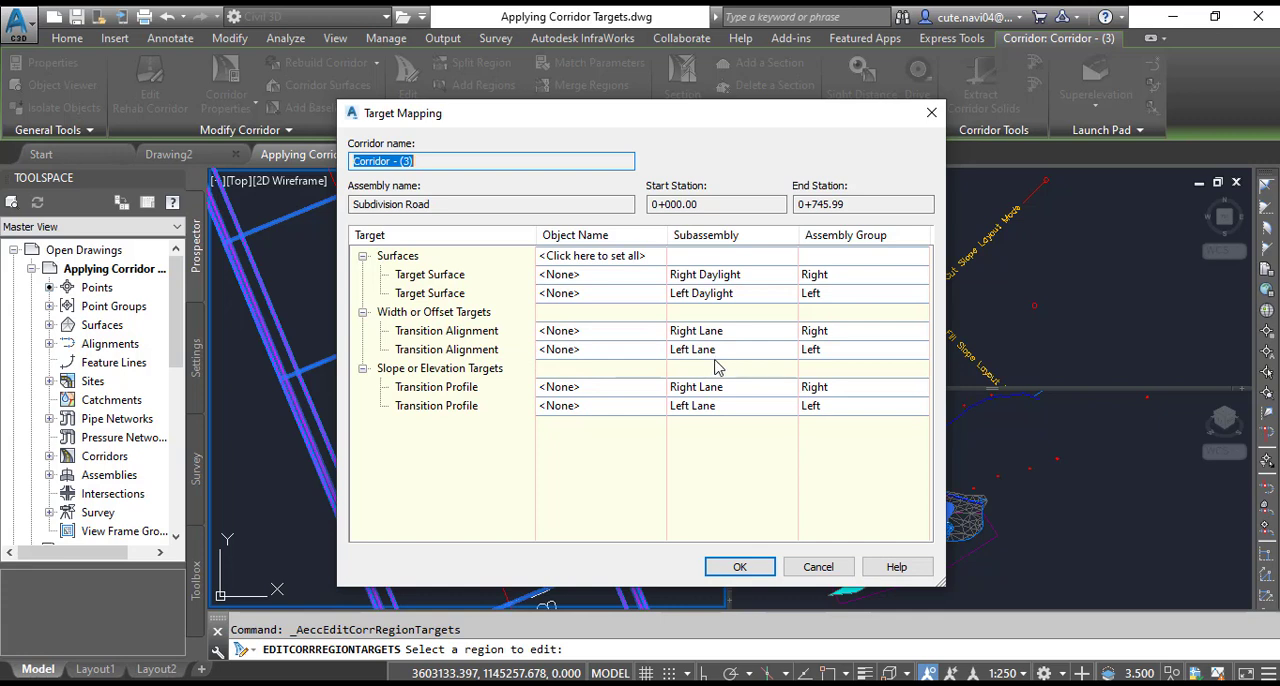
mouse_move(750, 357)
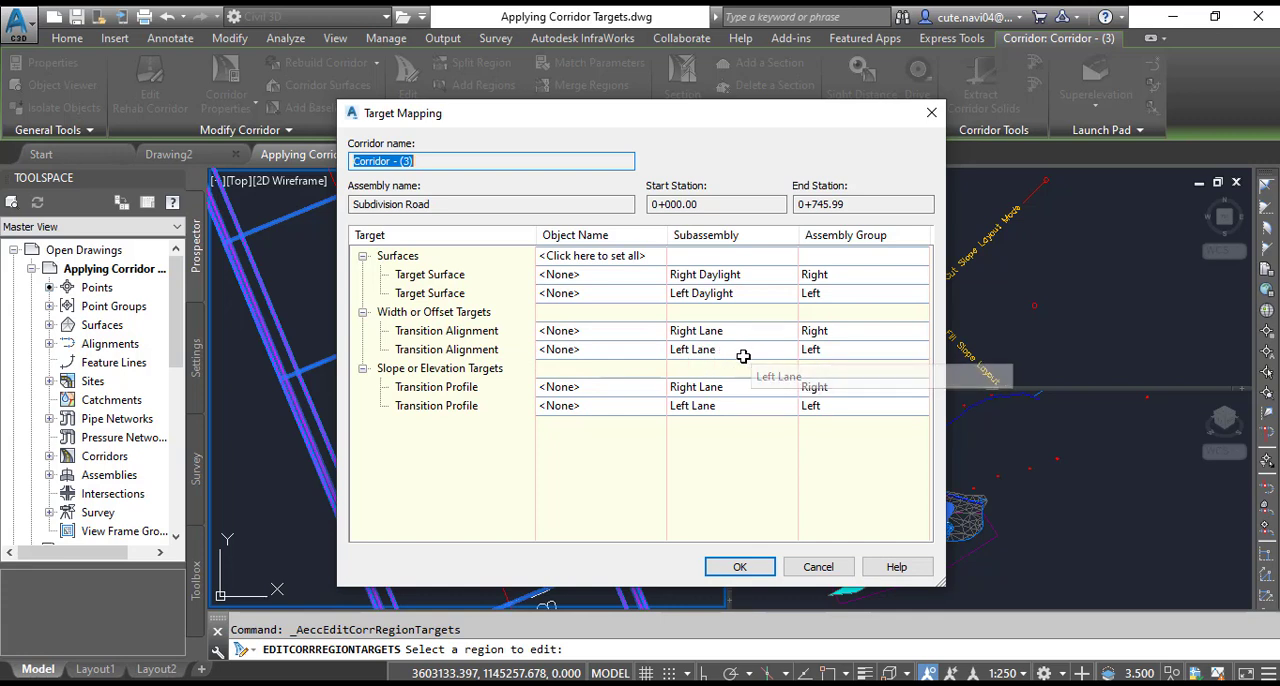
Select the Left Lane Transition Alignment row in Corridor - (3)'s Target Mapping.
click(446, 349)
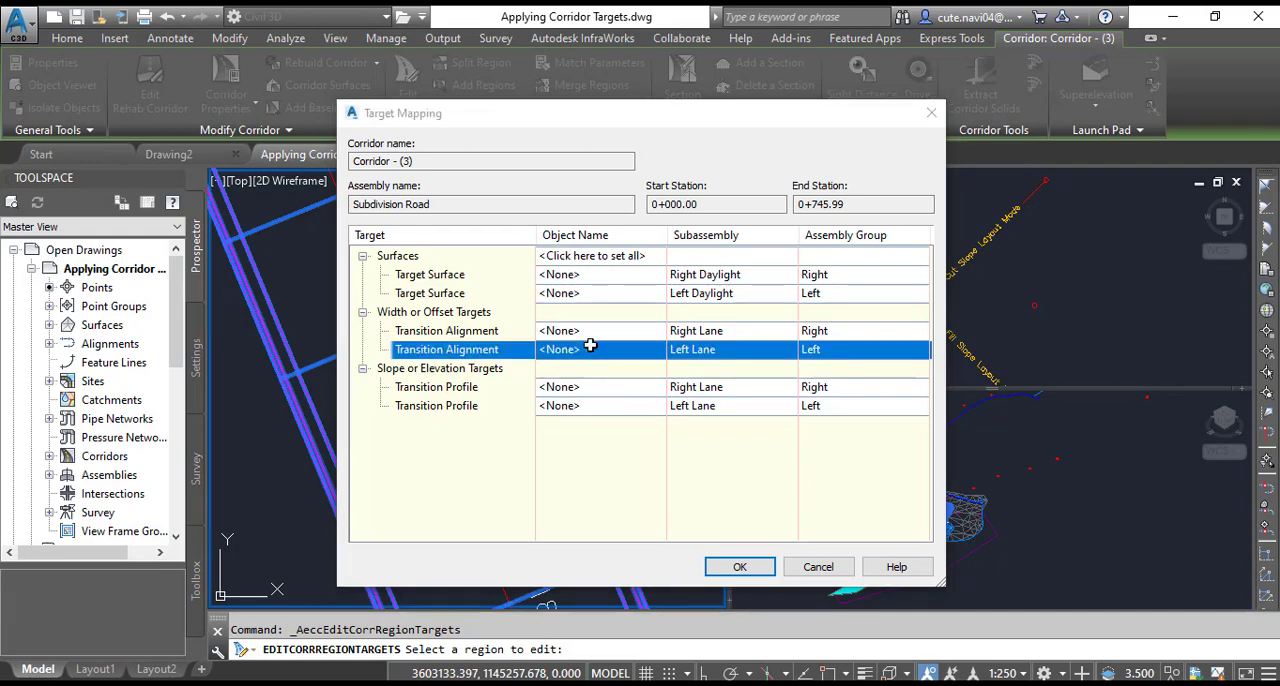
Open Left Lane width target settings and begin selecting a polyline from the drawing.
click(559, 349)
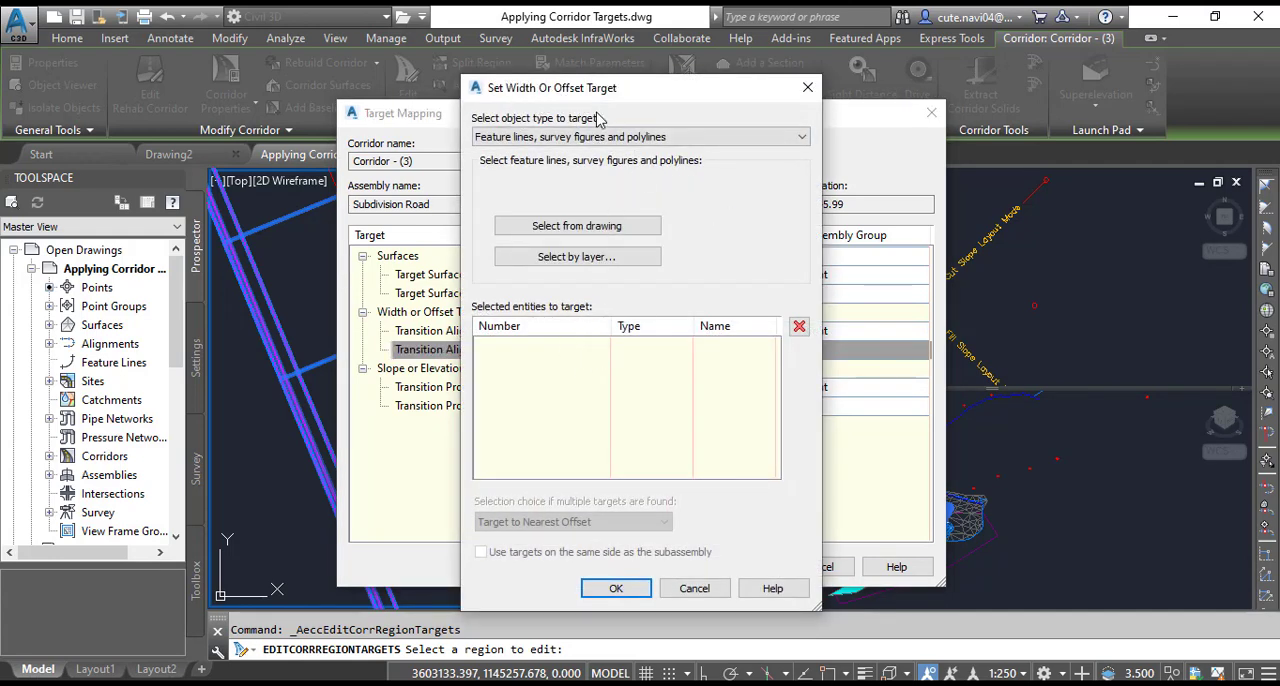
mouse_move(690, 195)
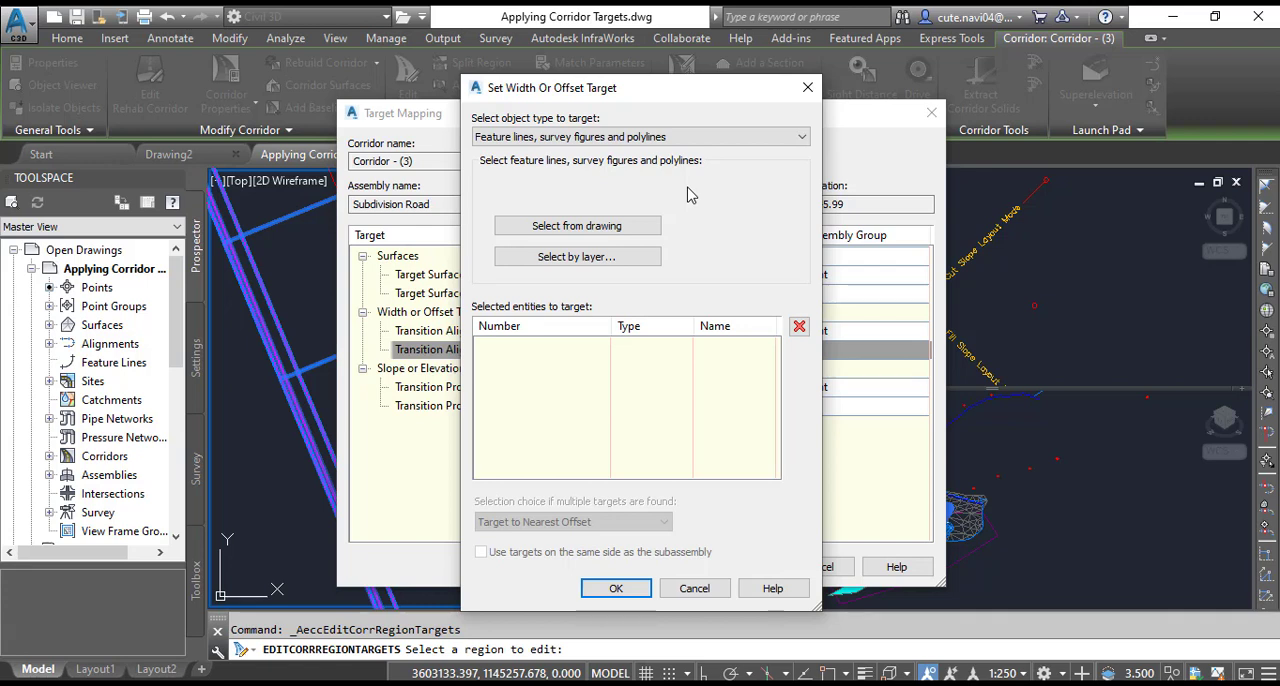
mouse_move(591, 105)
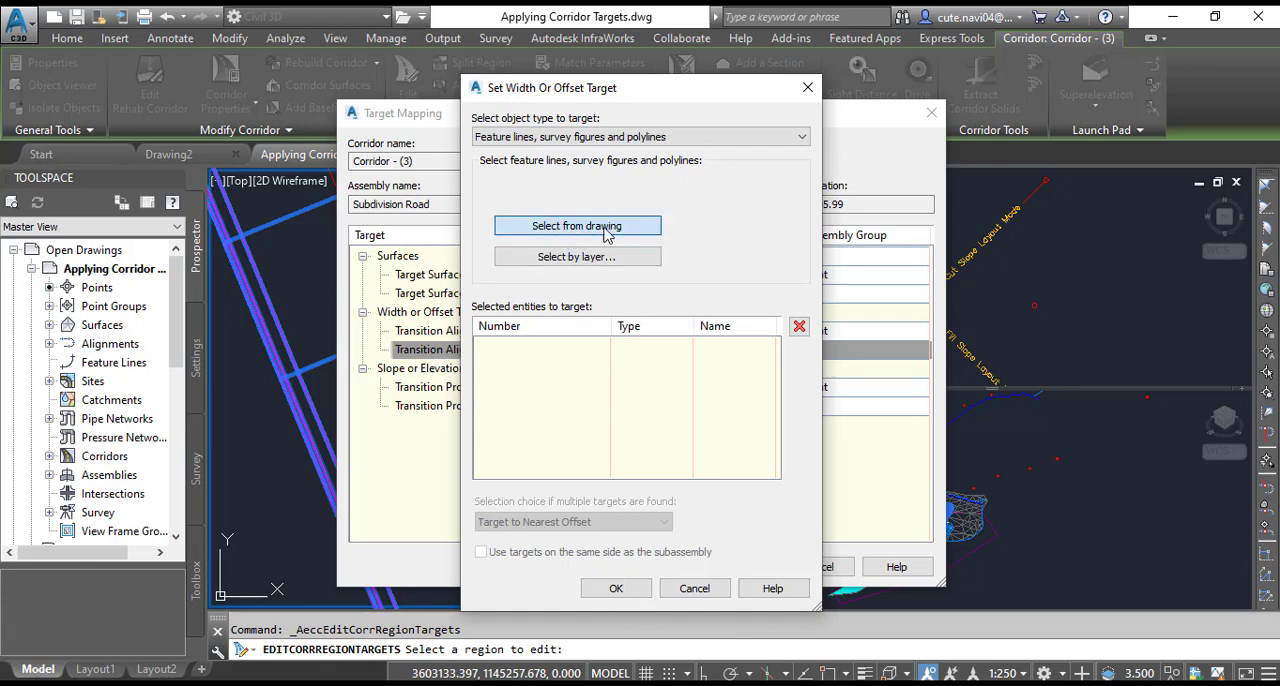
click(576, 225)
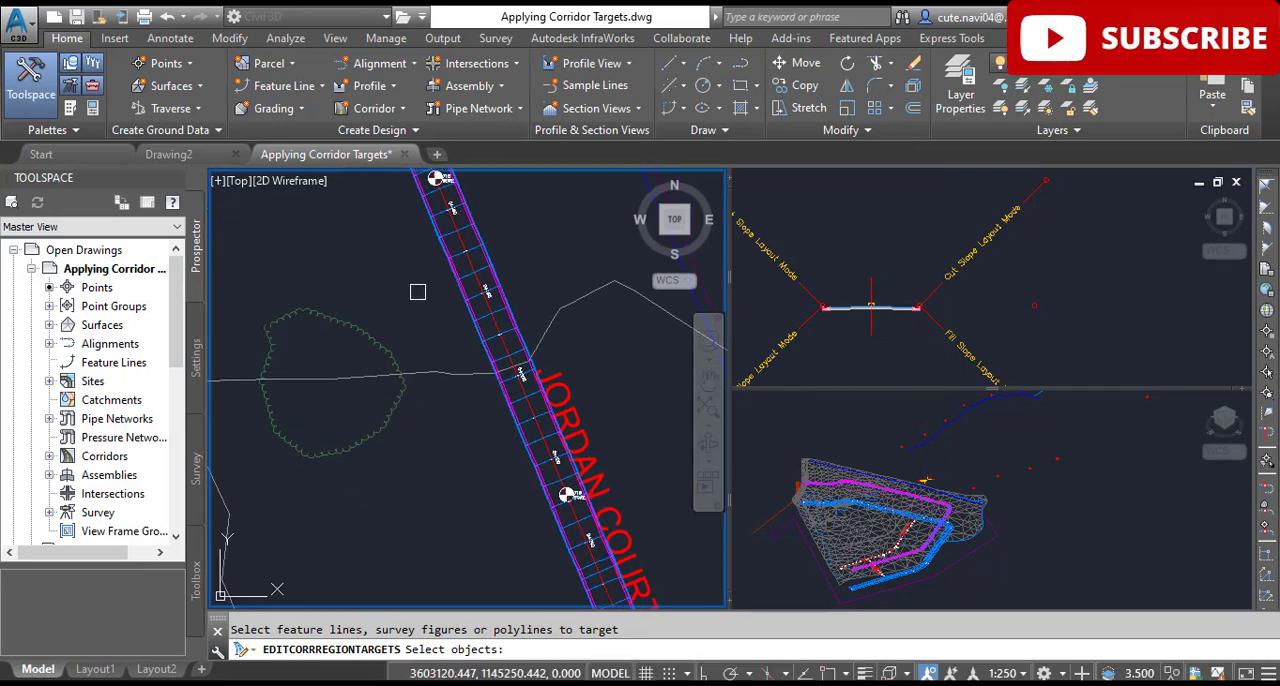
mouse_move(397, 272)
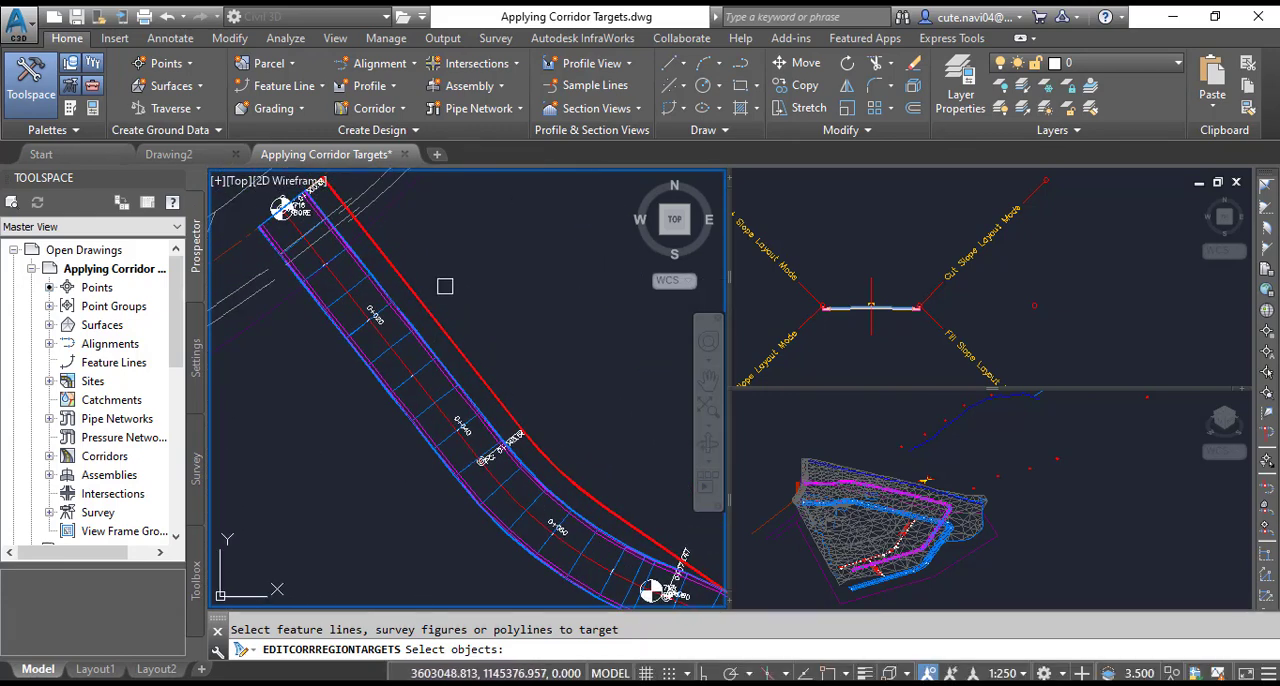
mouse_move(483, 343)
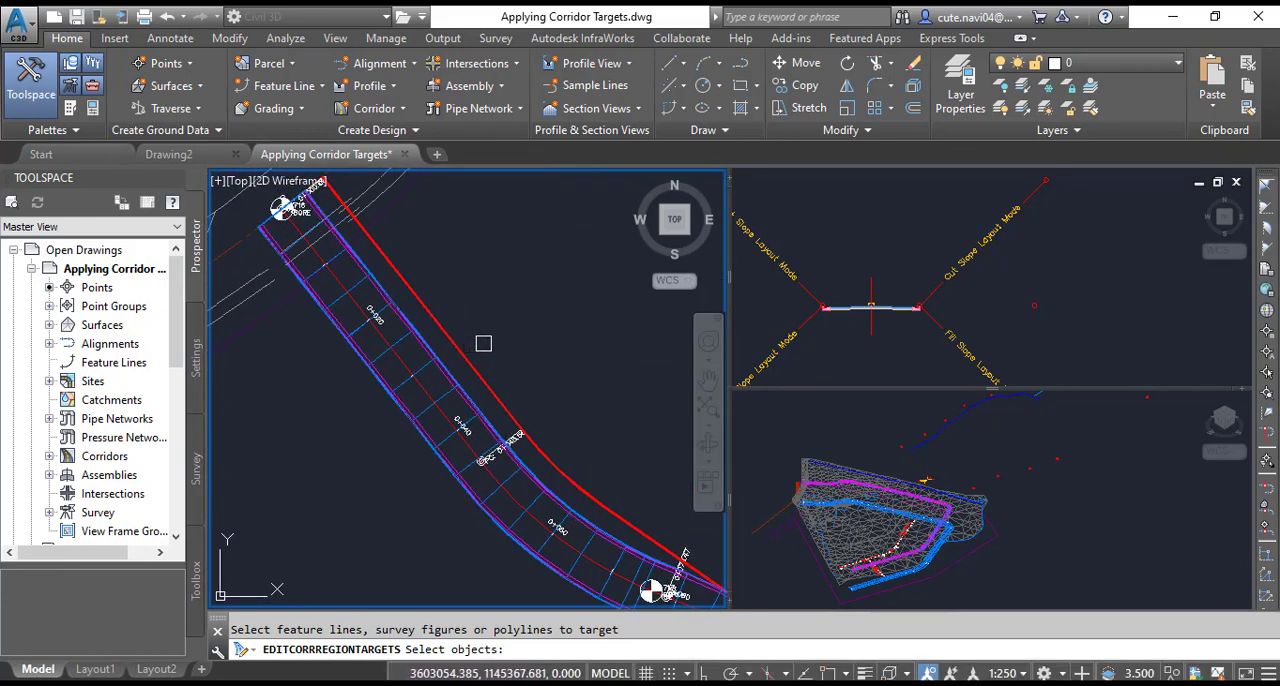
mouse_move(502, 298)
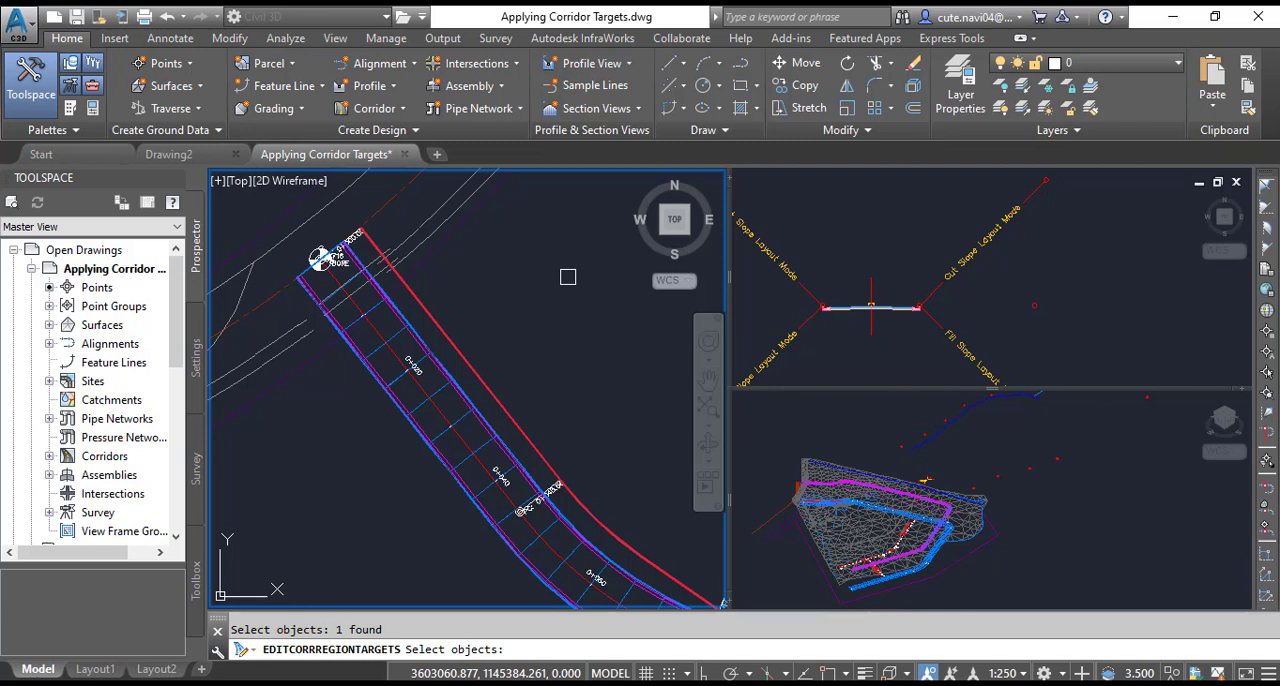
mouse_move(534, 369)
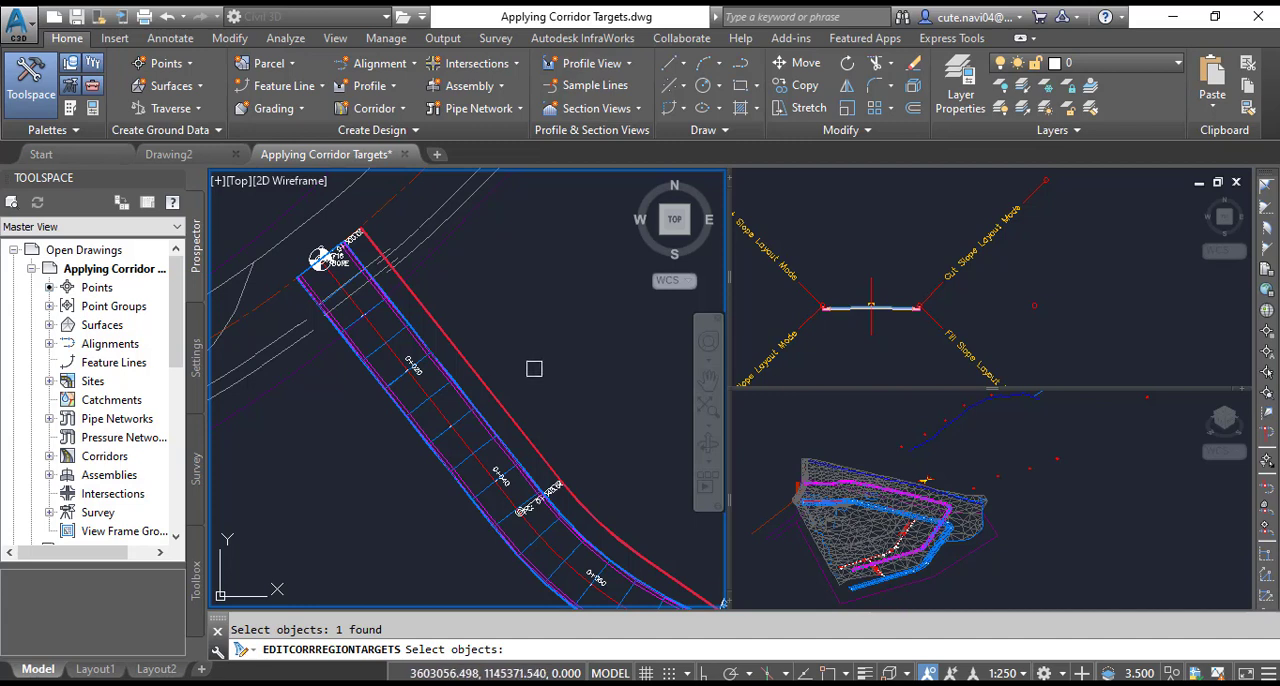
mouse_move(545, 348)
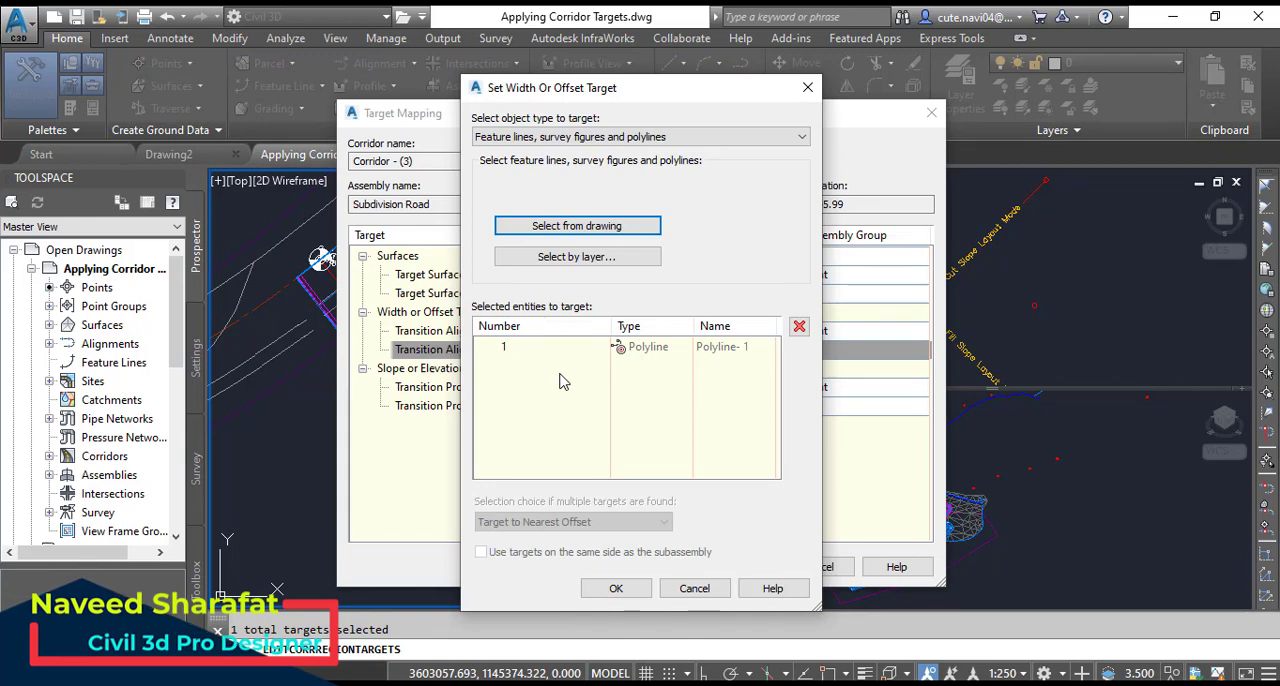
Accept Polyline- 1 as the Left Lane width target in Target Mapping.
click(616, 588)
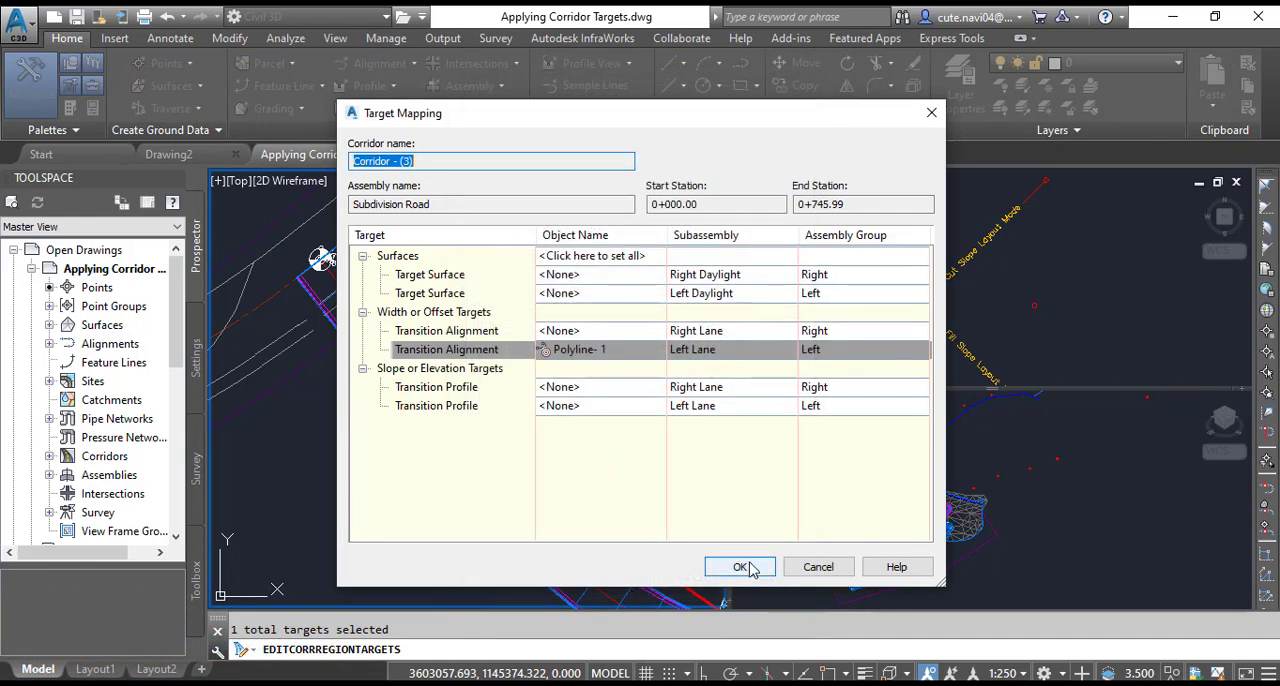
click(740, 567)
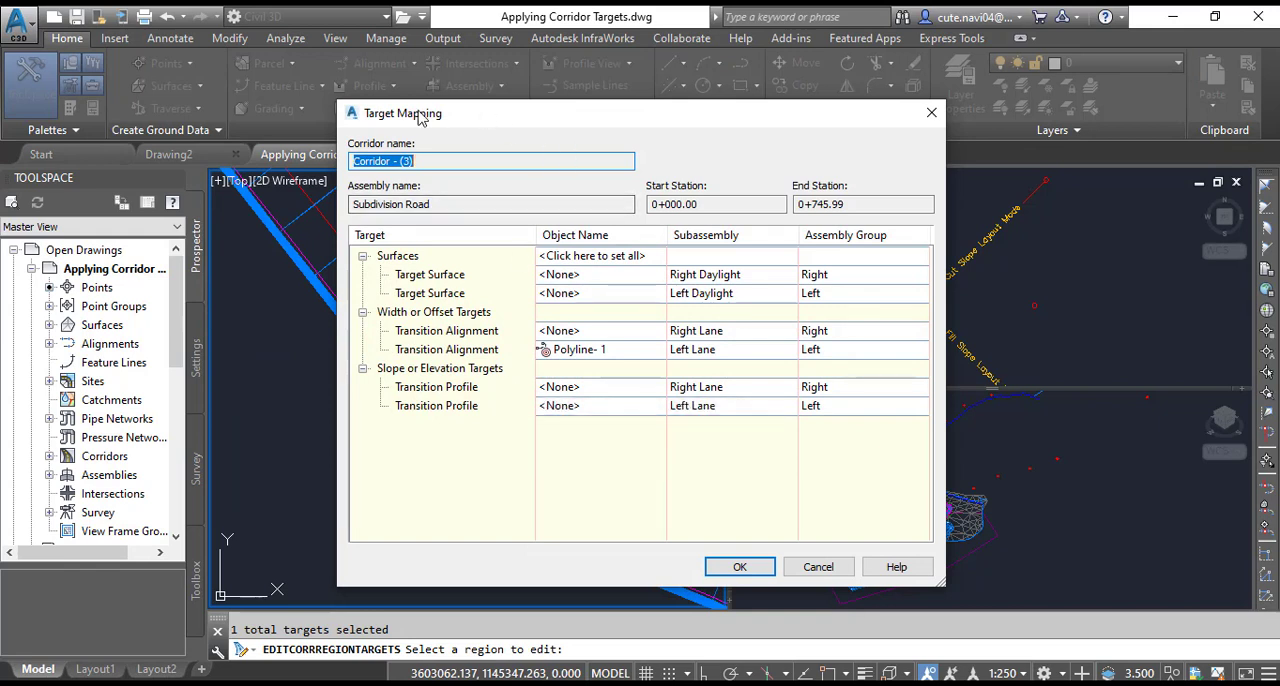
mouse_move(500, 145)
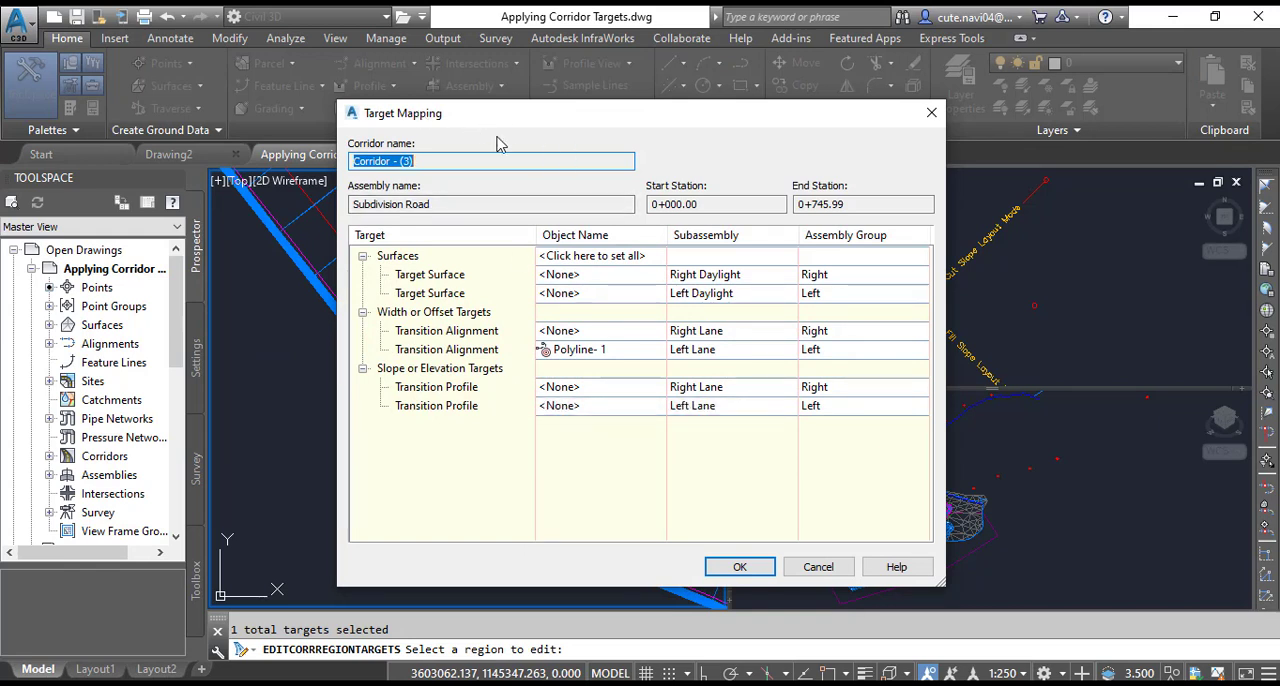
mouse_move(555, 255)
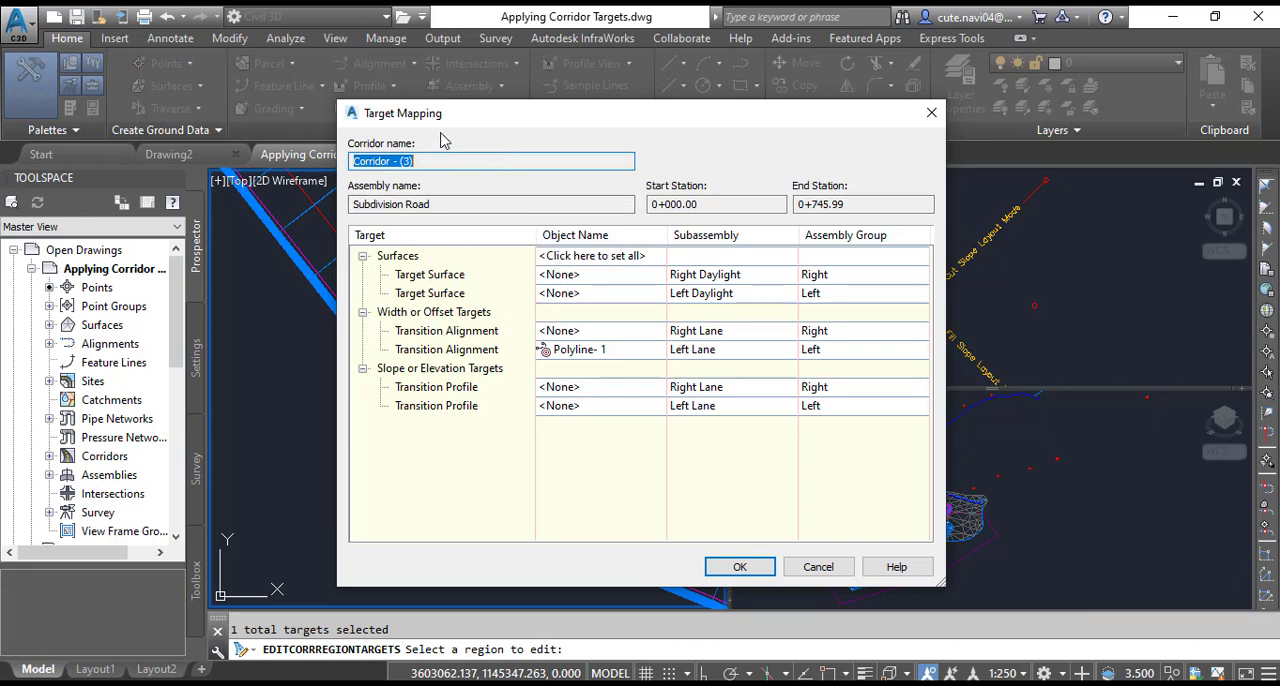
mouse_move(452, 149)
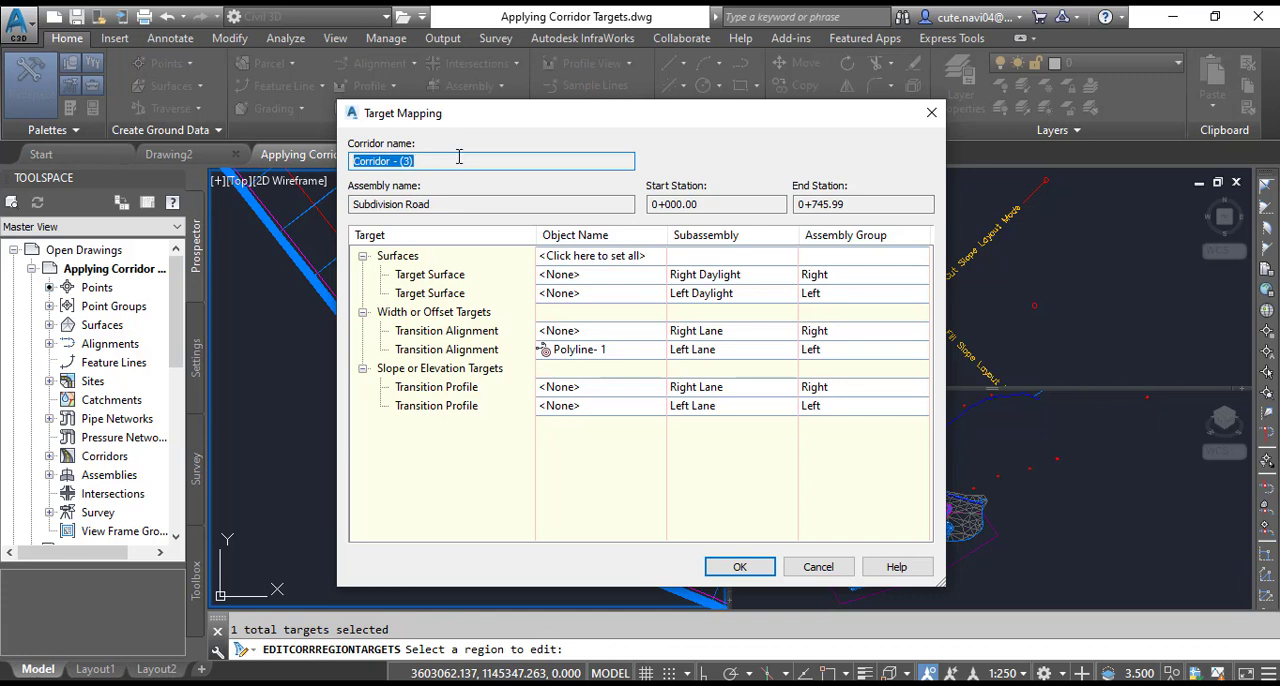
mouse_move(620, 261)
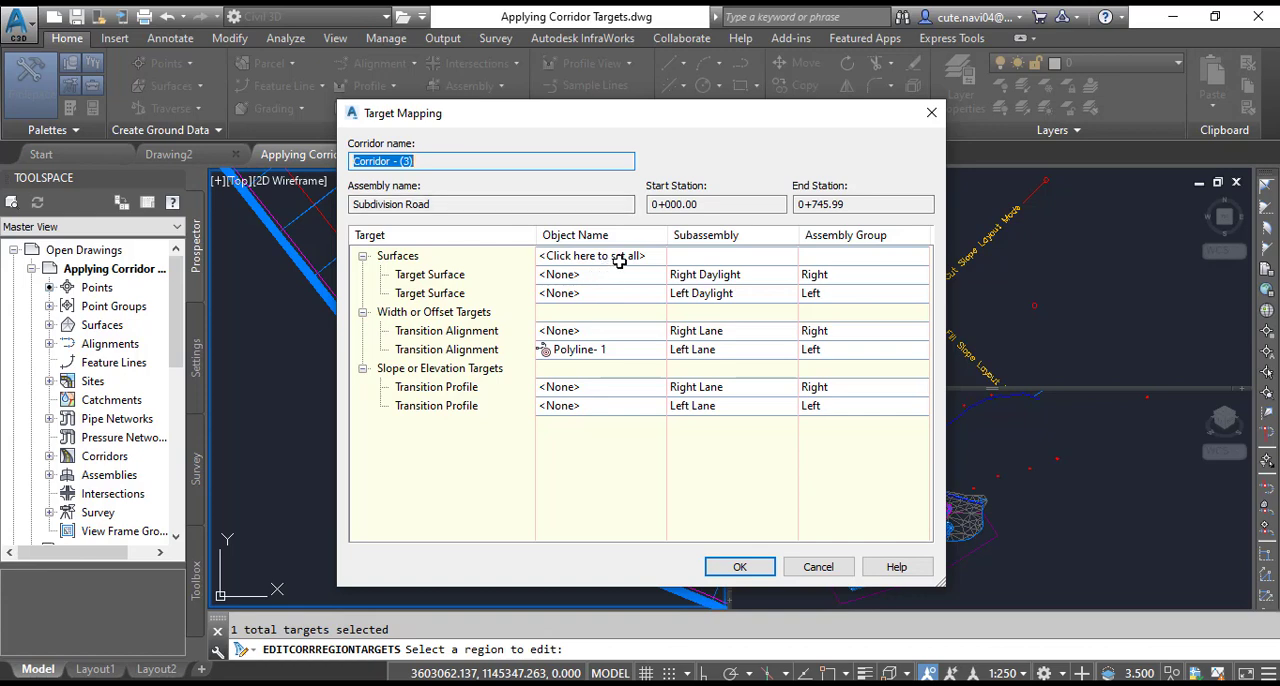
Set the EG surface for all daylight targets and accept Target Mapping.
click(592, 255)
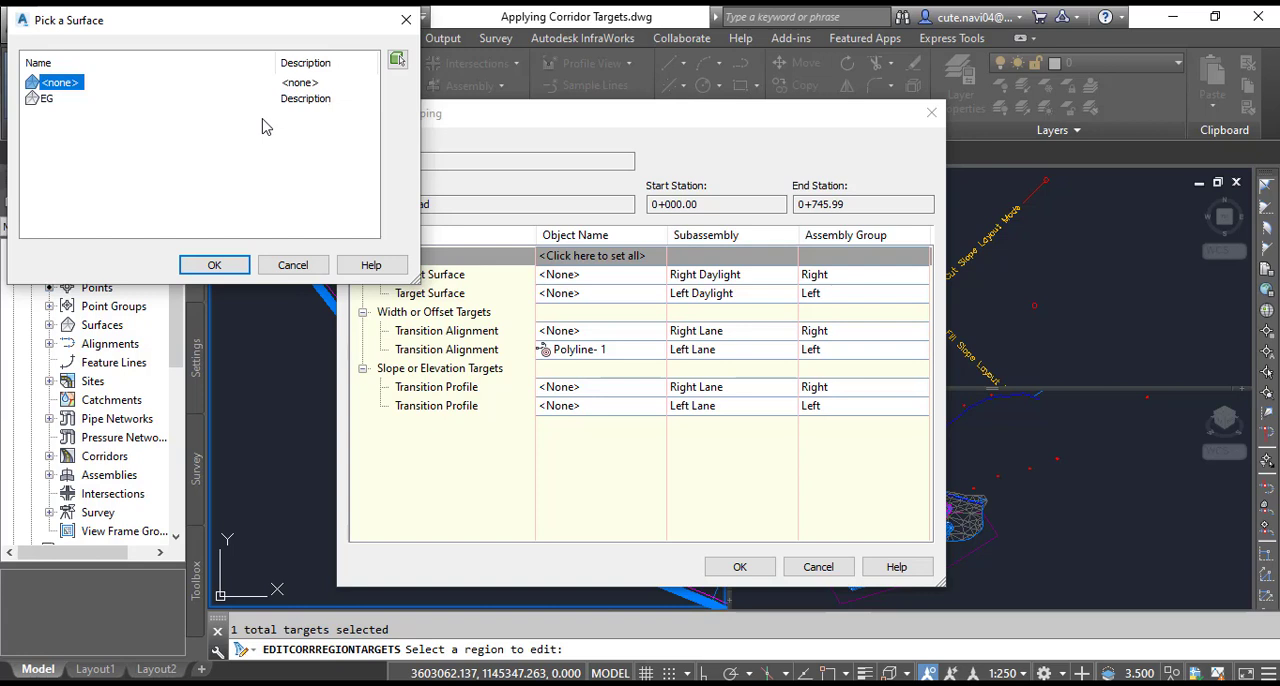
click(47, 98)
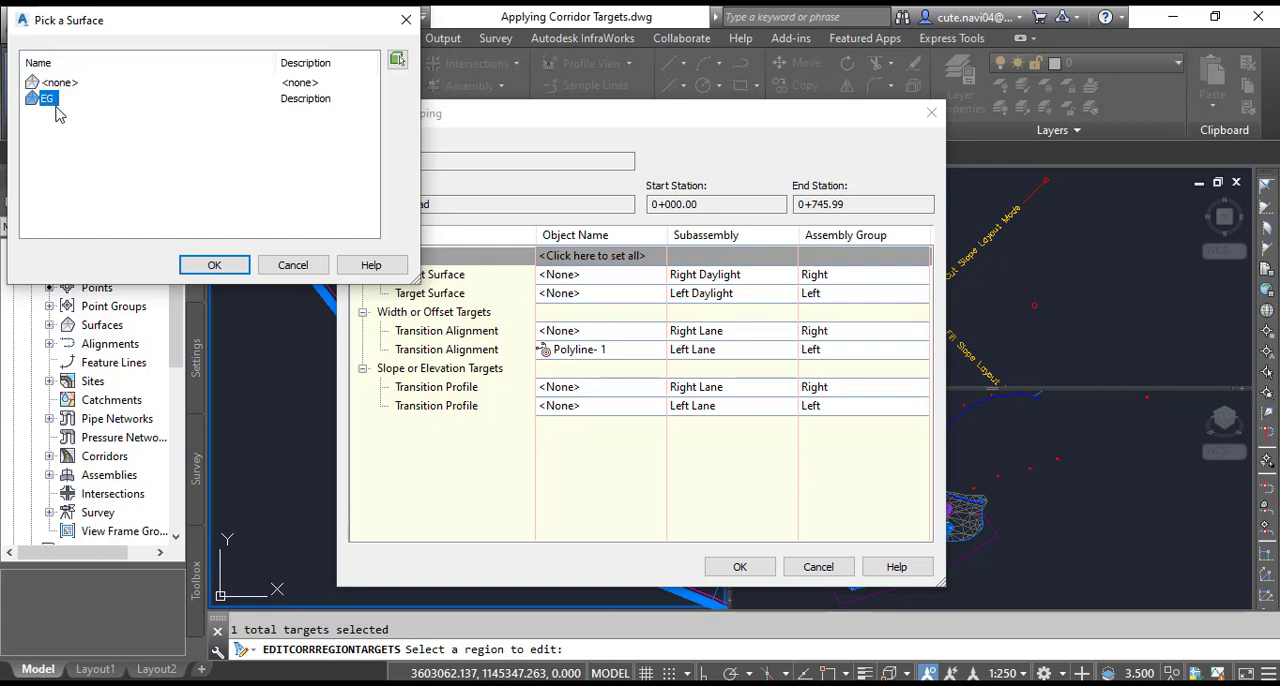
mouse_move(60, 158)
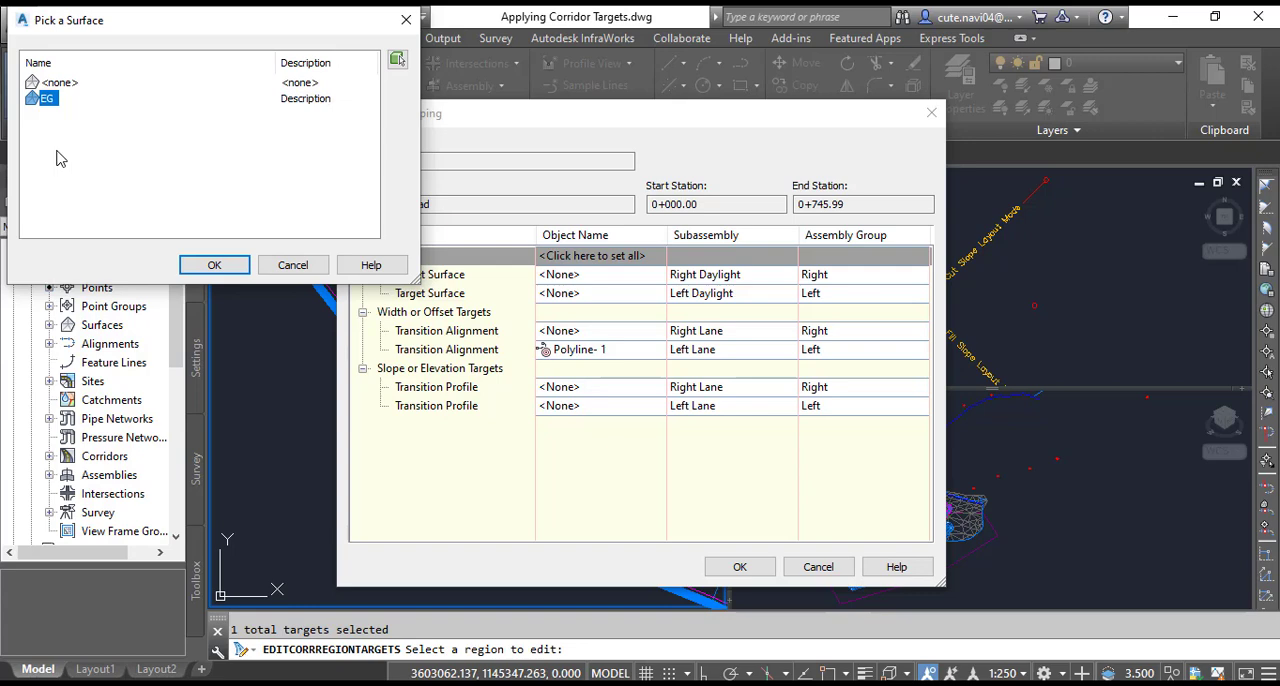
click(214, 265)
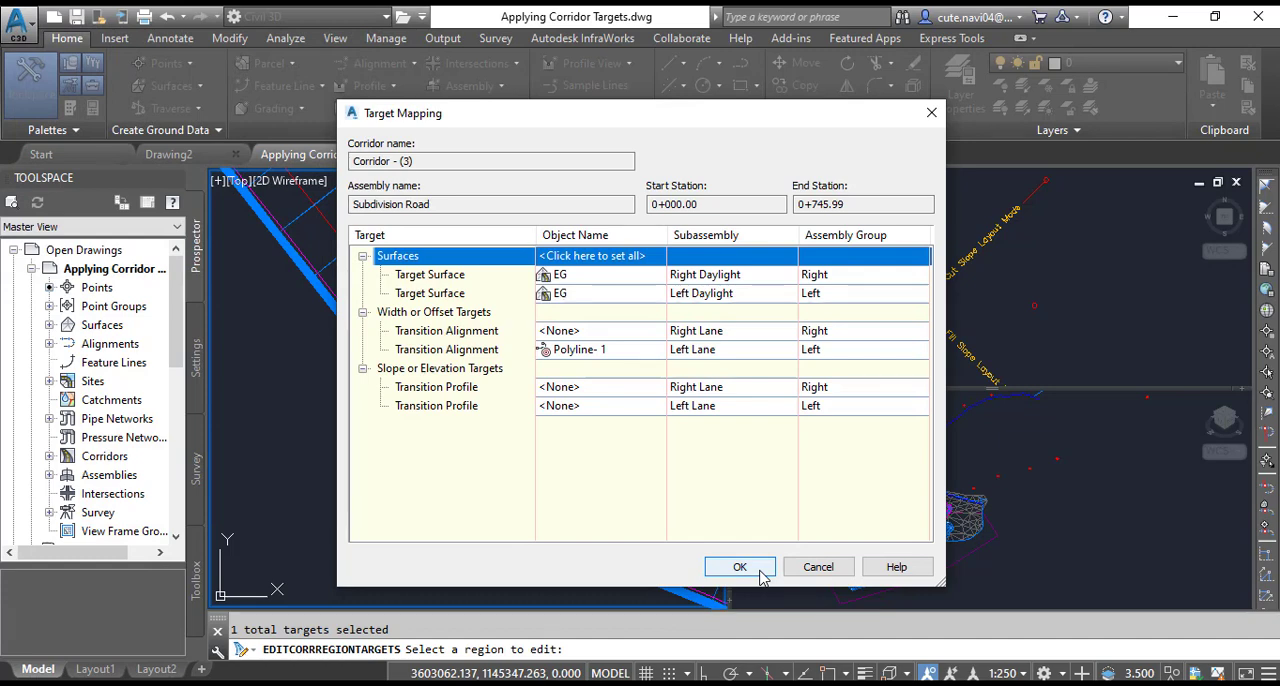
click(740, 567)
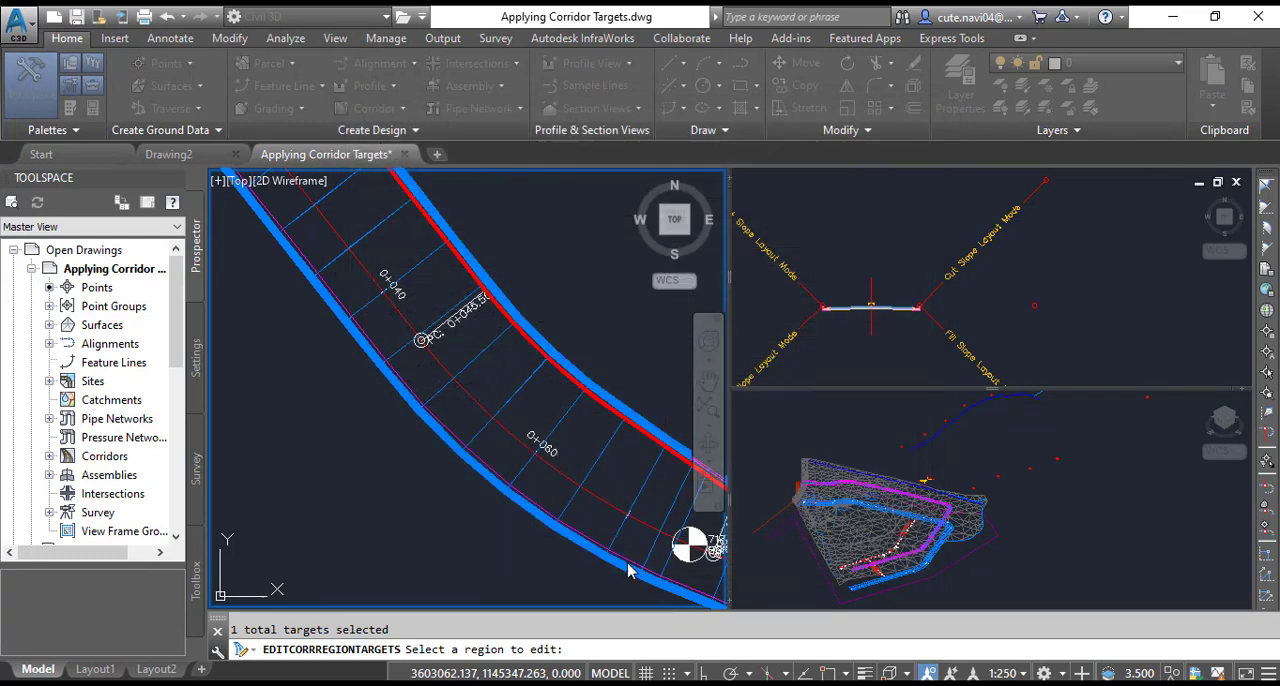